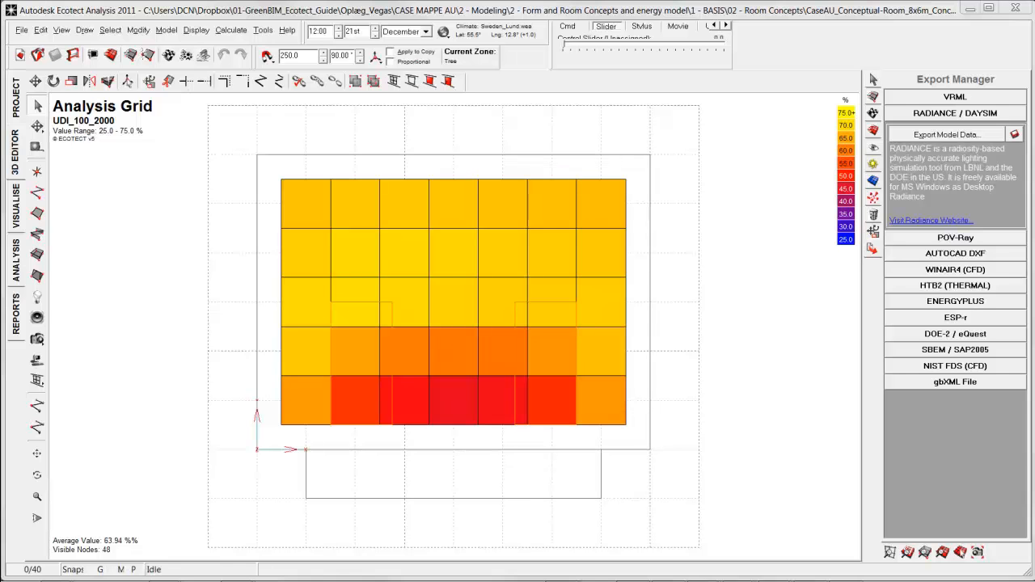
mouse_move(295, 221)
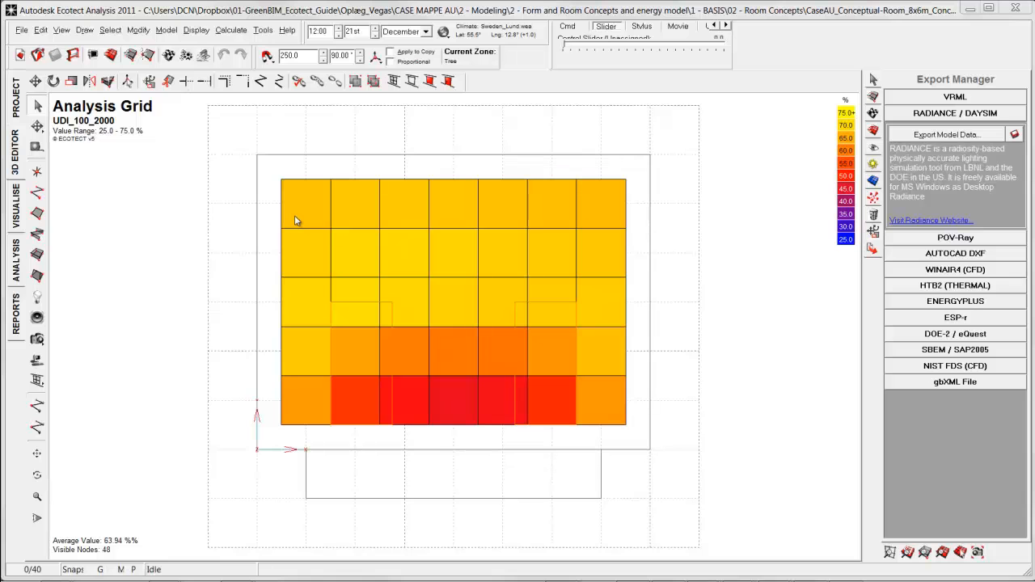
mouse_move(254, 372)
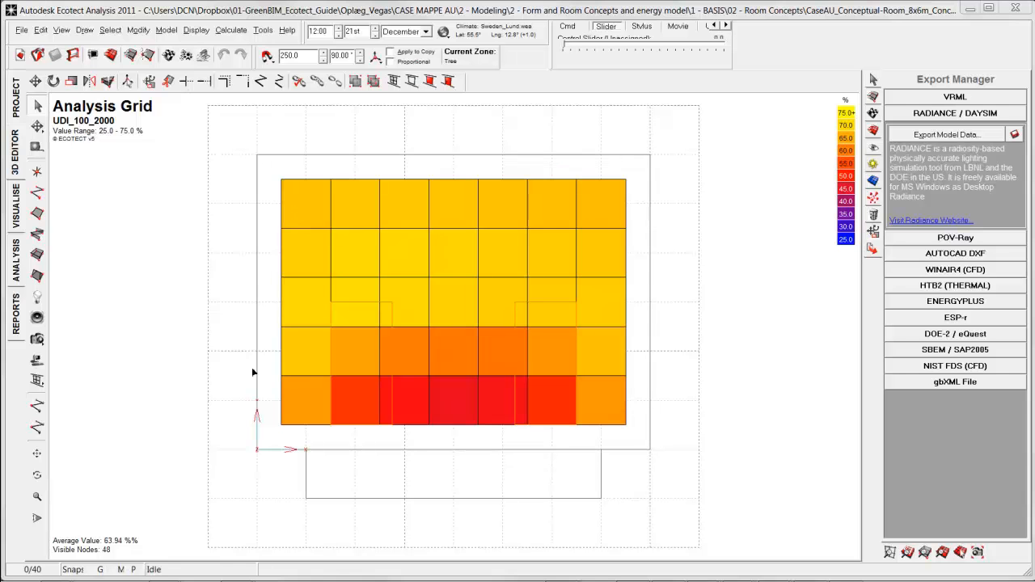
mouse_move(660, 421)
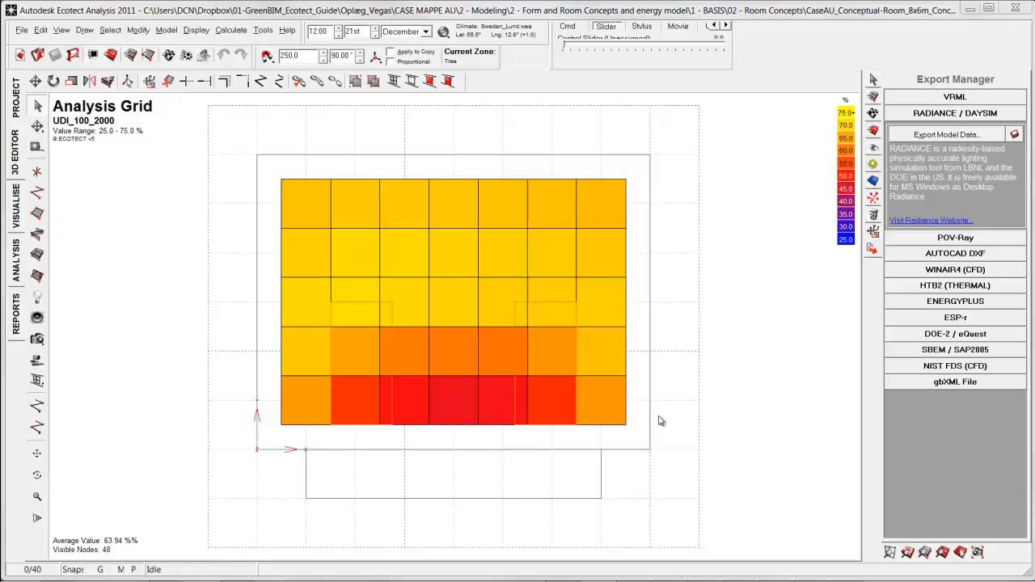
mouse_move(955, 134)
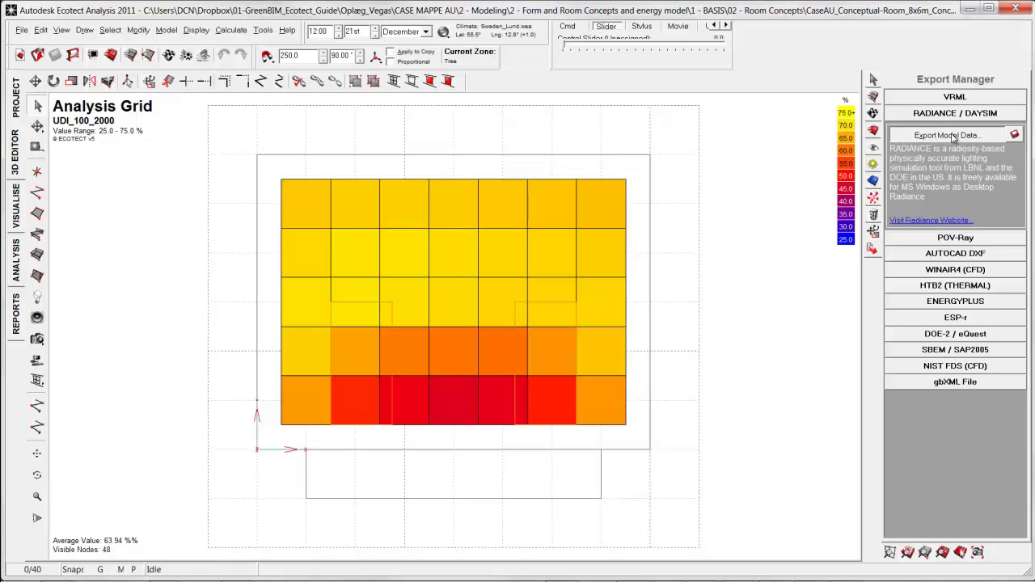
Export the room as RADIANCE/DAYSIM model data, keeping DAYSIM Header and Auto-run DAYSIM
click(946, 134)
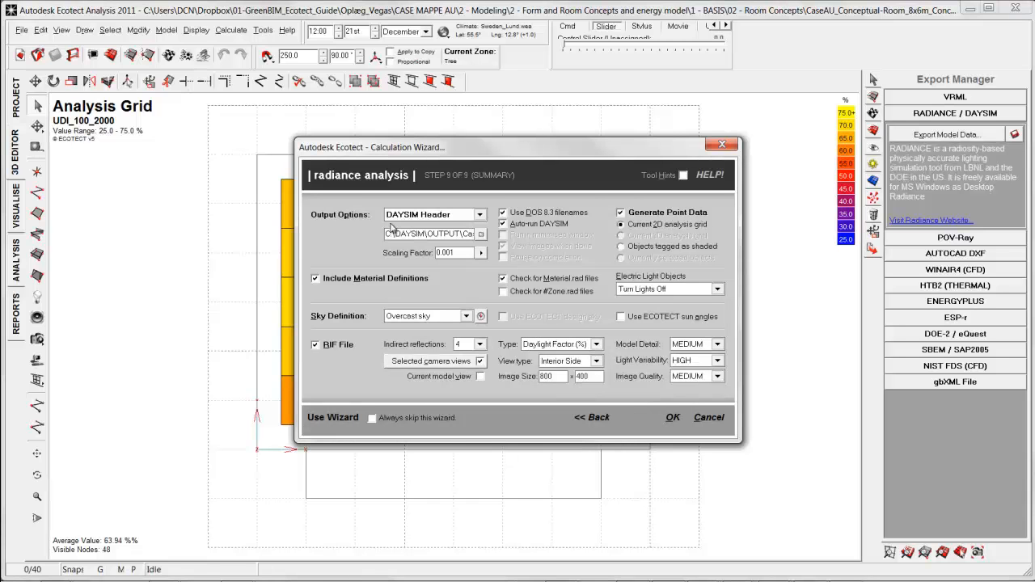
click(672, 417)
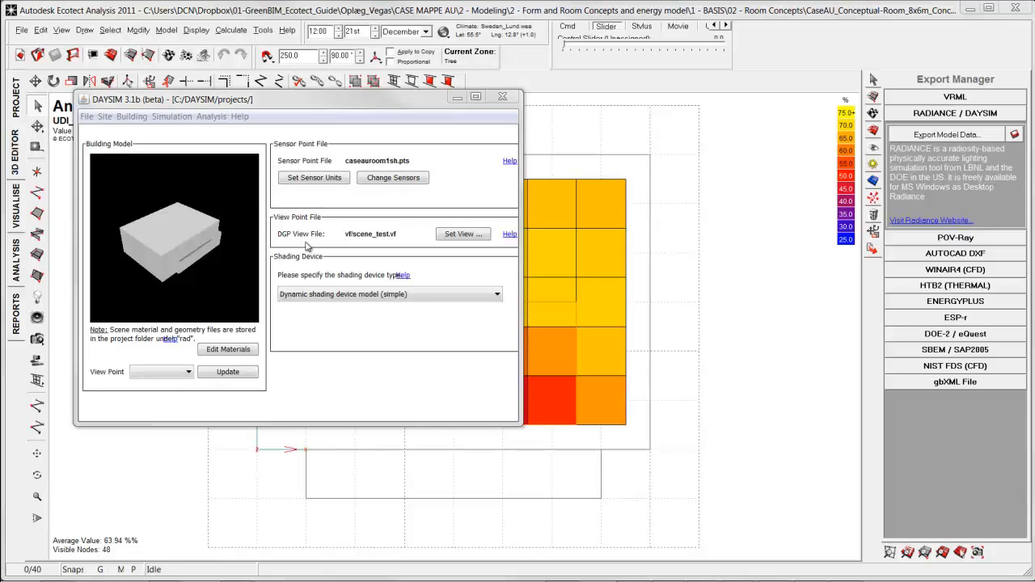
mouse_move(636, 182)
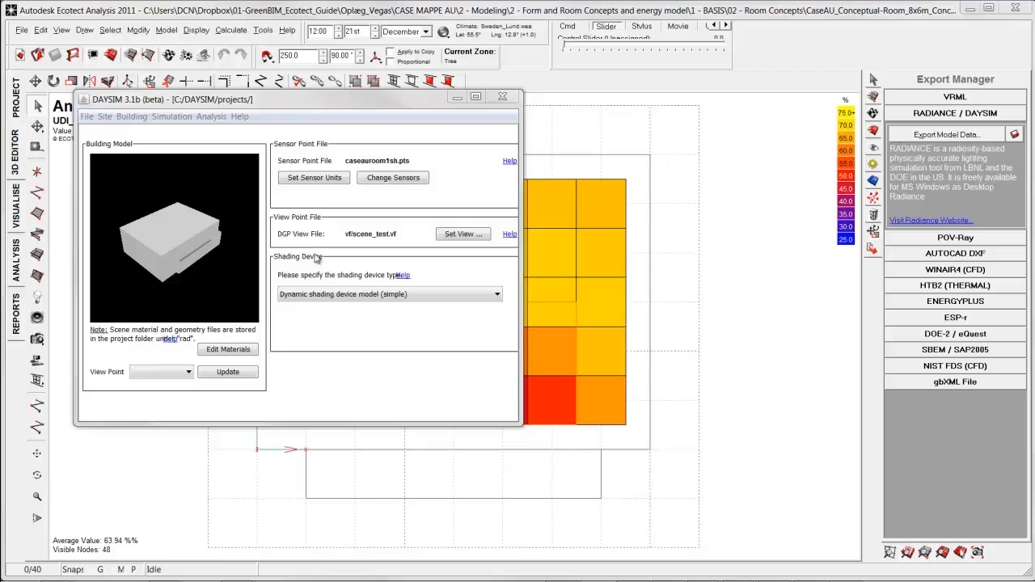
click(497, 294)
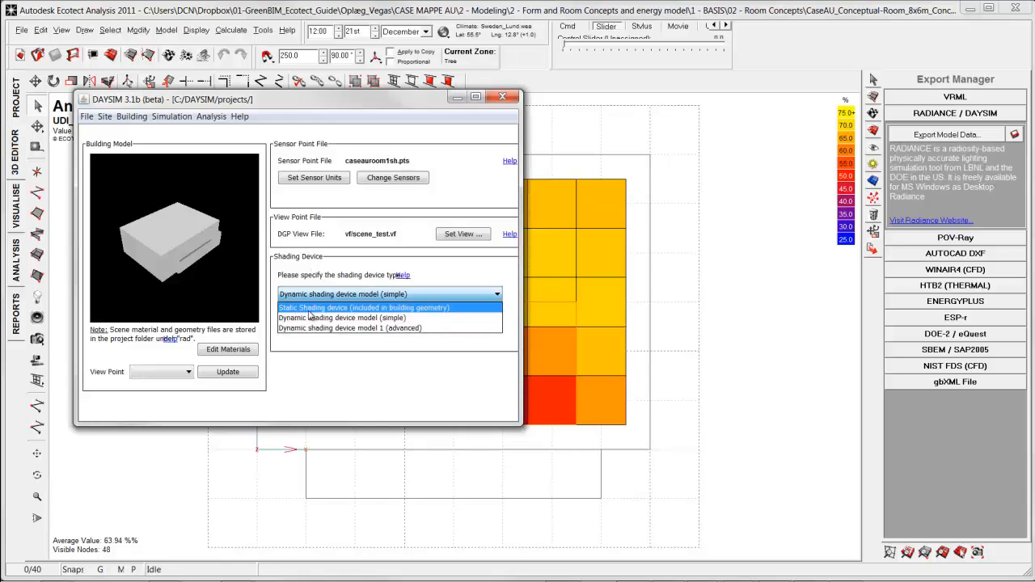
mouse_move(362, 317)
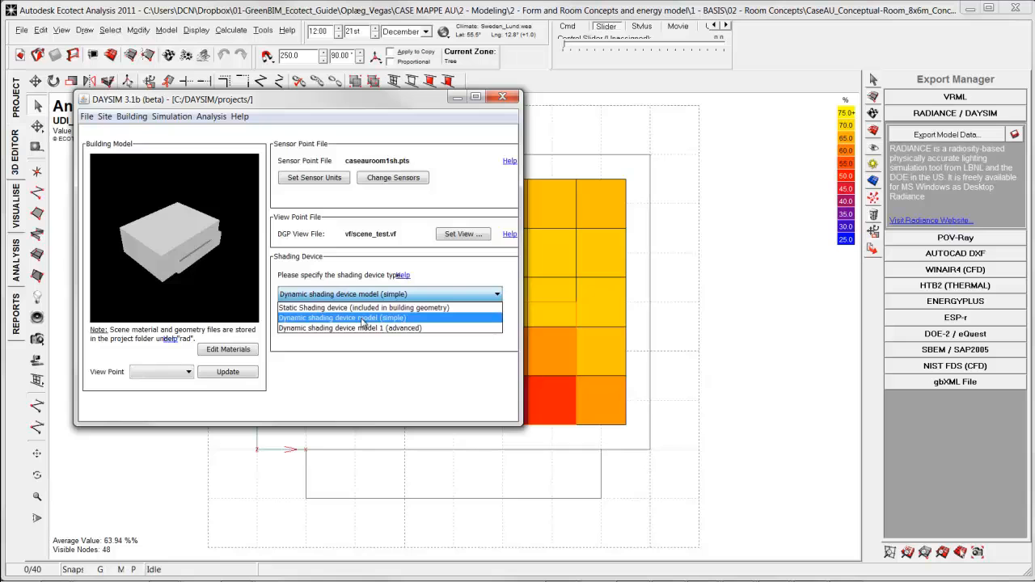
mouse_move(396, 324)
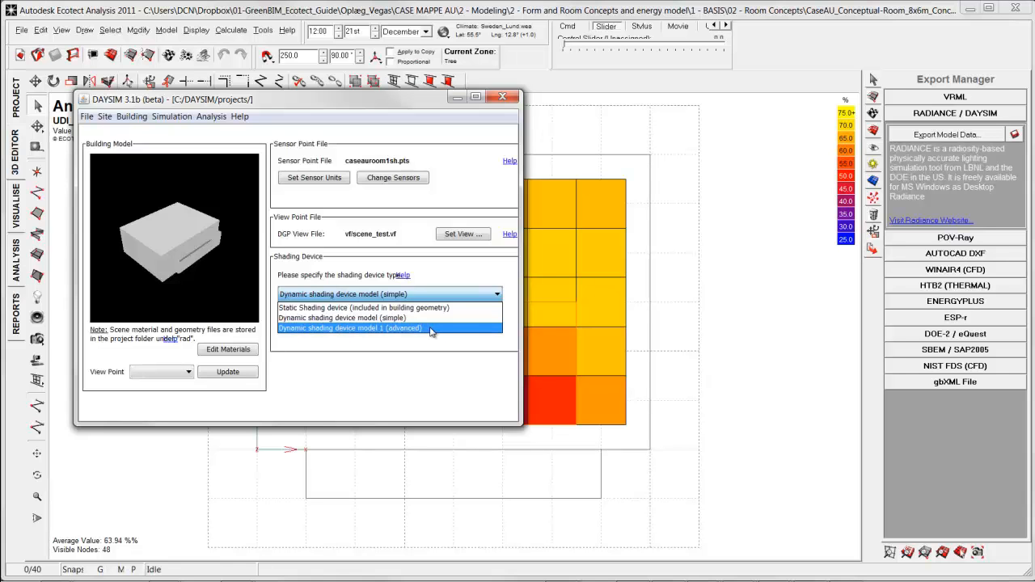
click(350, 328)
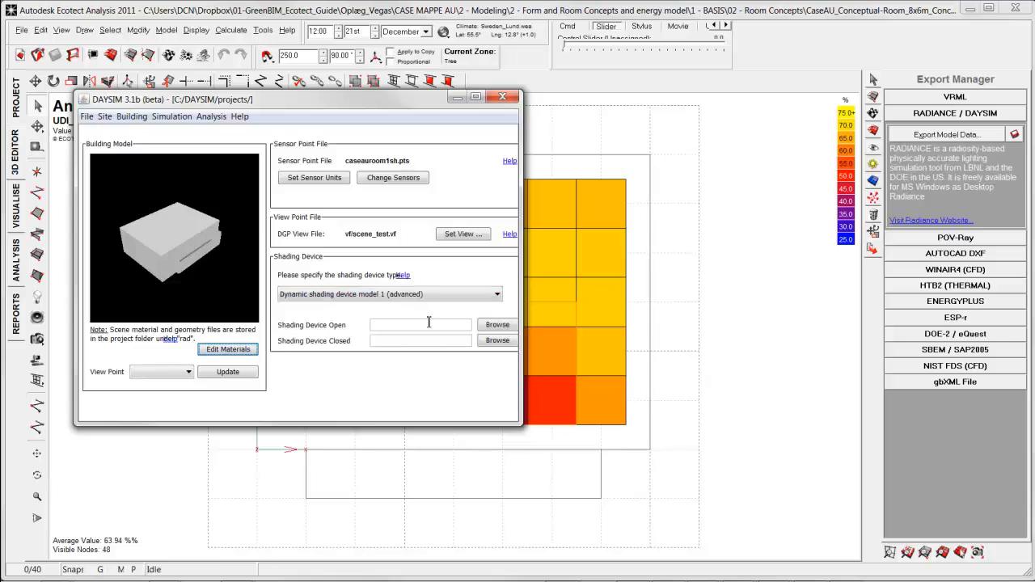
mouse_move(453, 325)
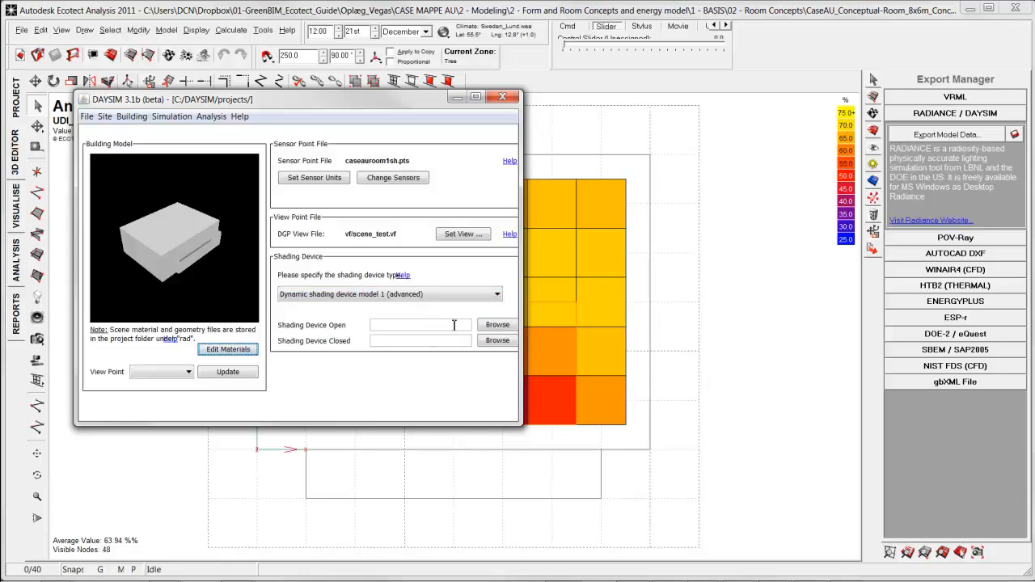
mouse_move(354, 335)
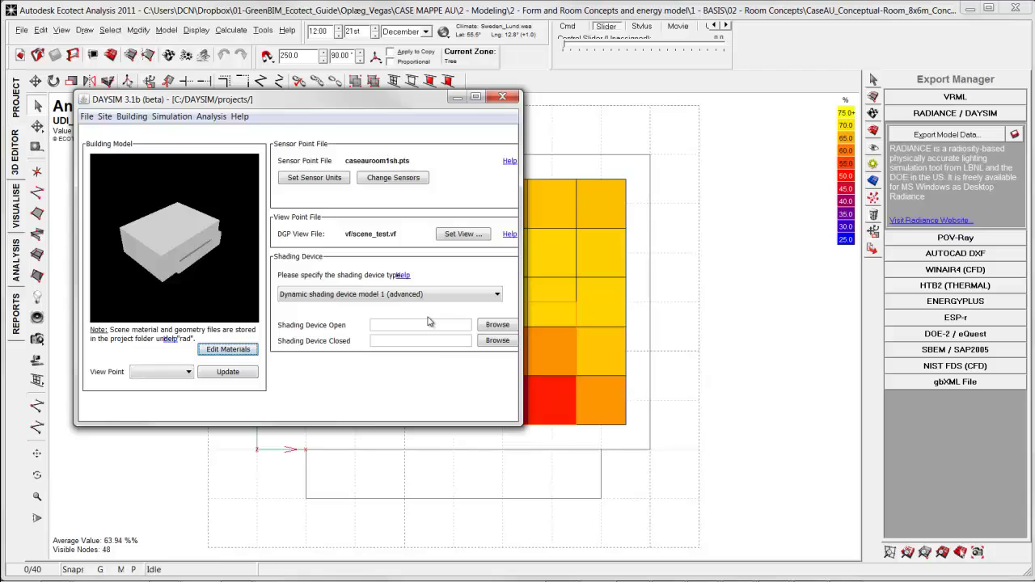
click(496, 294)
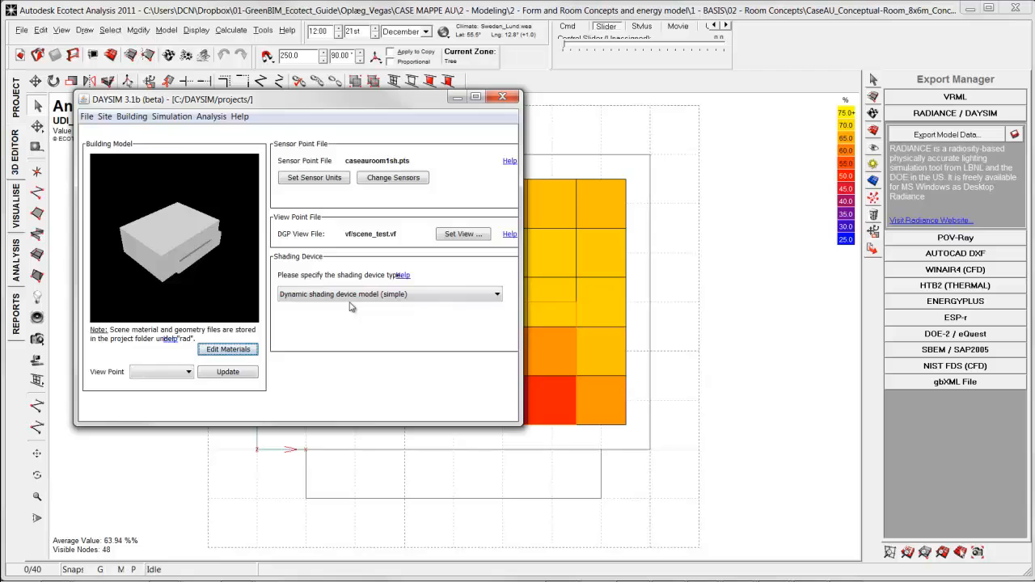
mouse_move(319, 300)
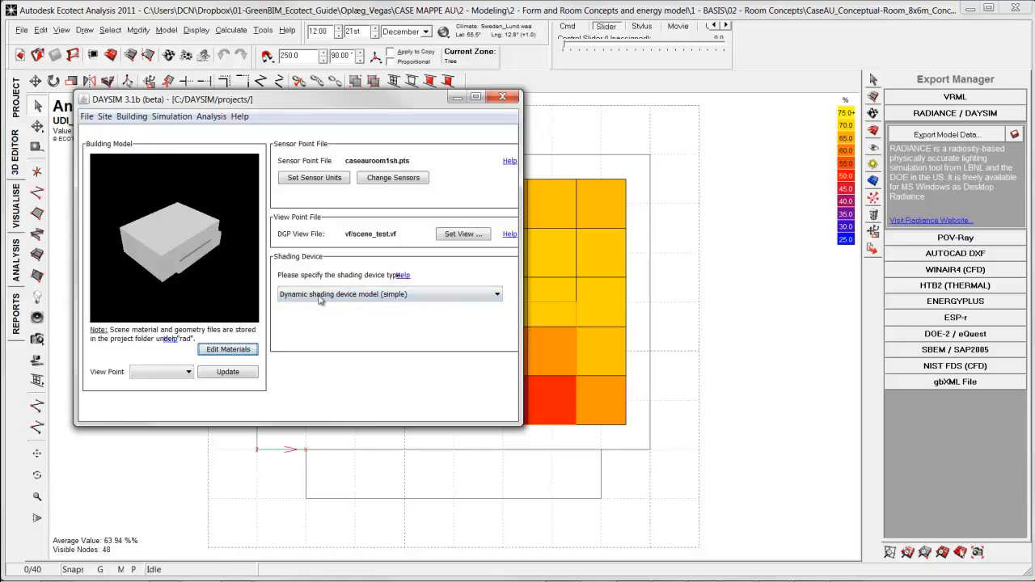
mouse_move(186, 134)
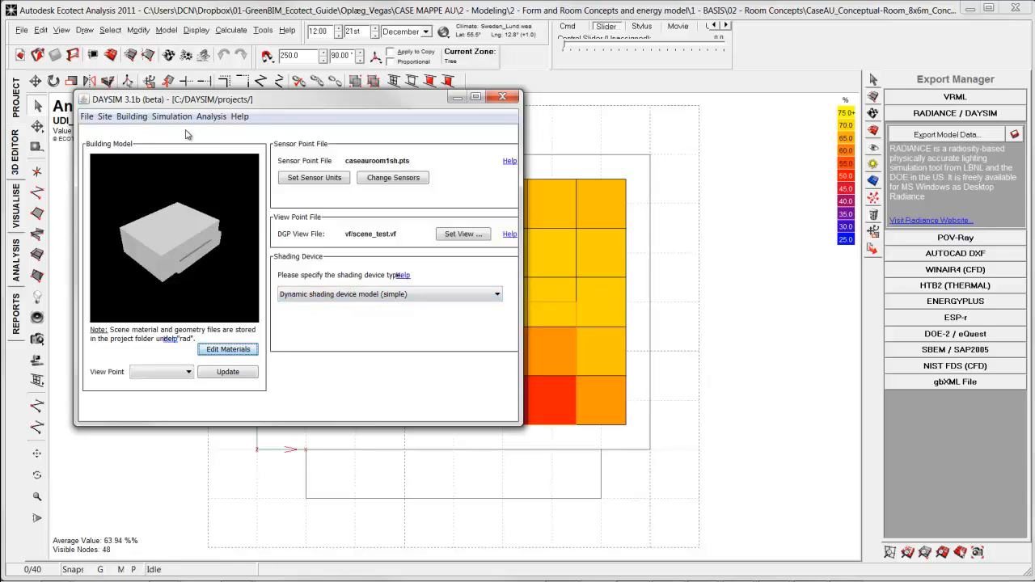
mouse_move(147, 134)
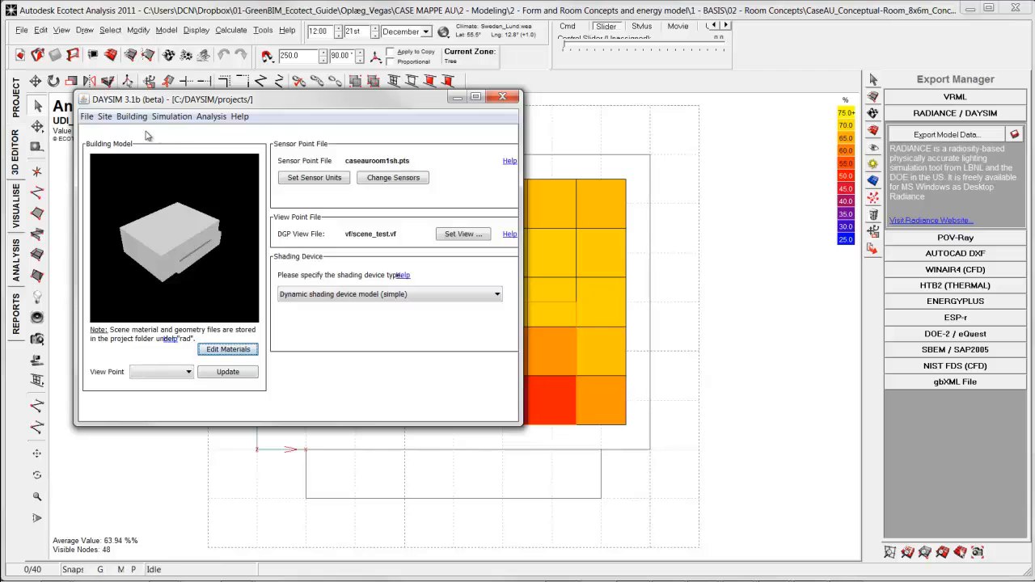
Open the Site settings and the simulation time step options to set a 5-minute step
click(104, 116)
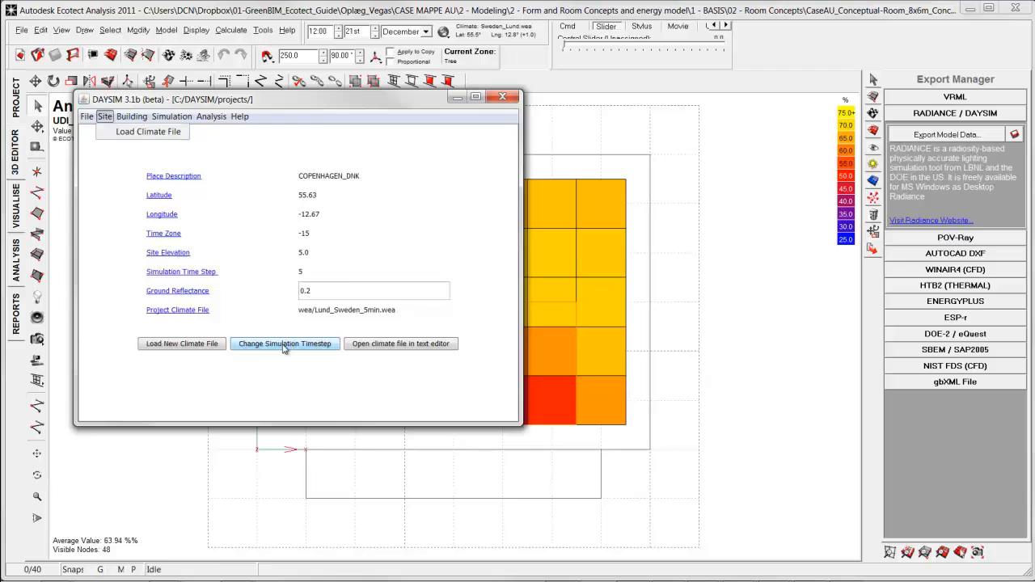
click(284, 344)
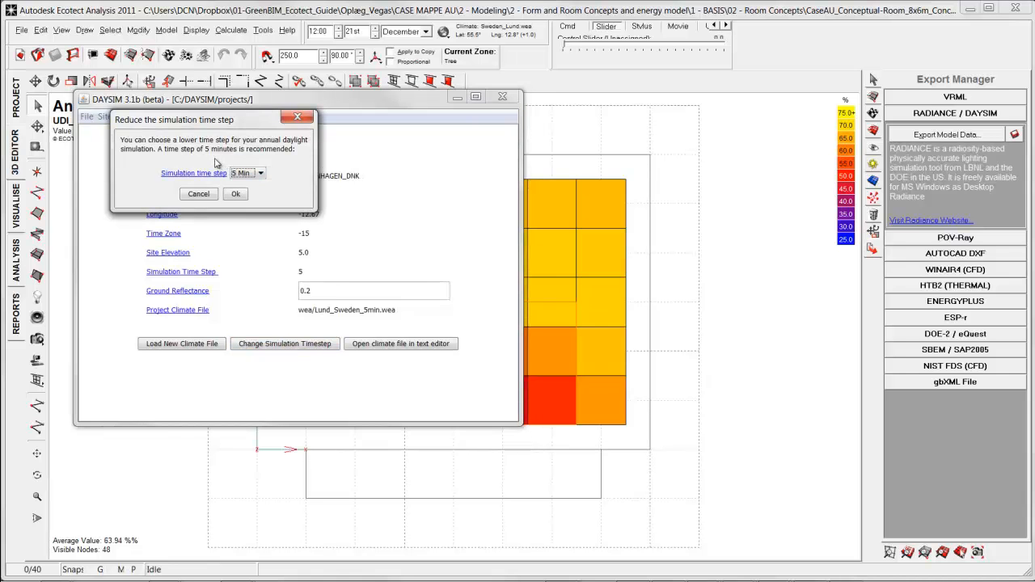
mouse_move(241, 153)
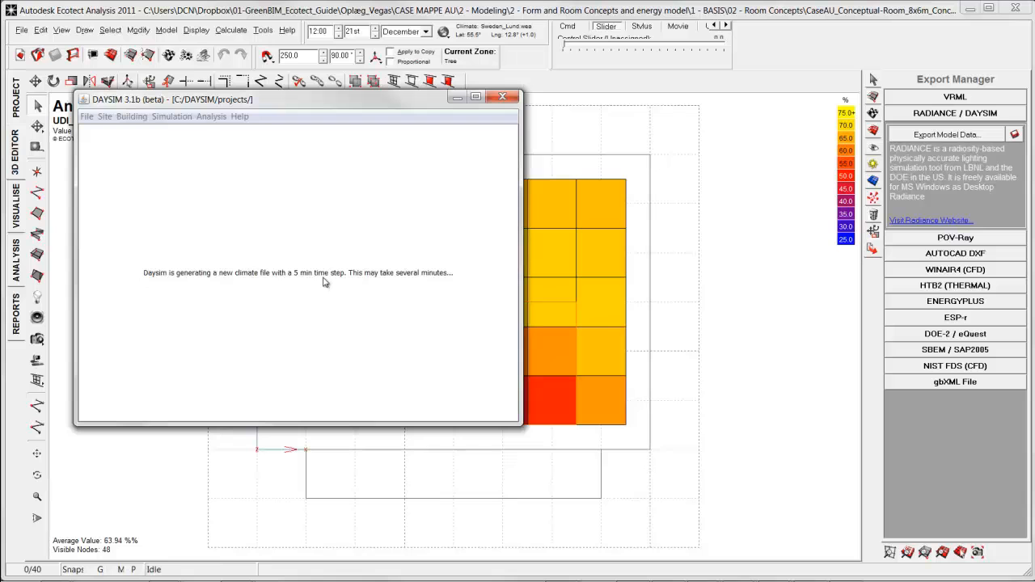
mouse_move(261, 283)
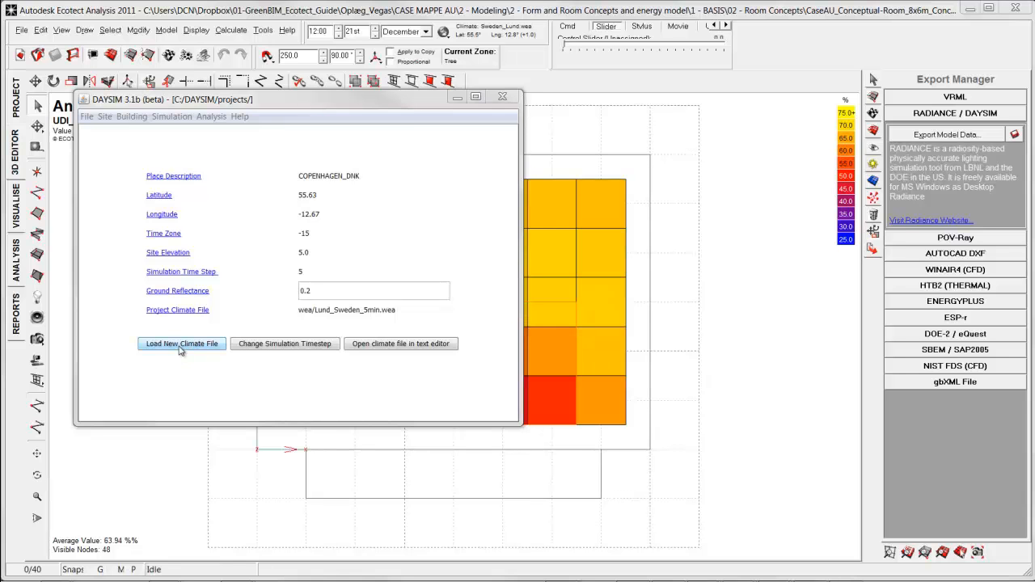
click(181, 343)
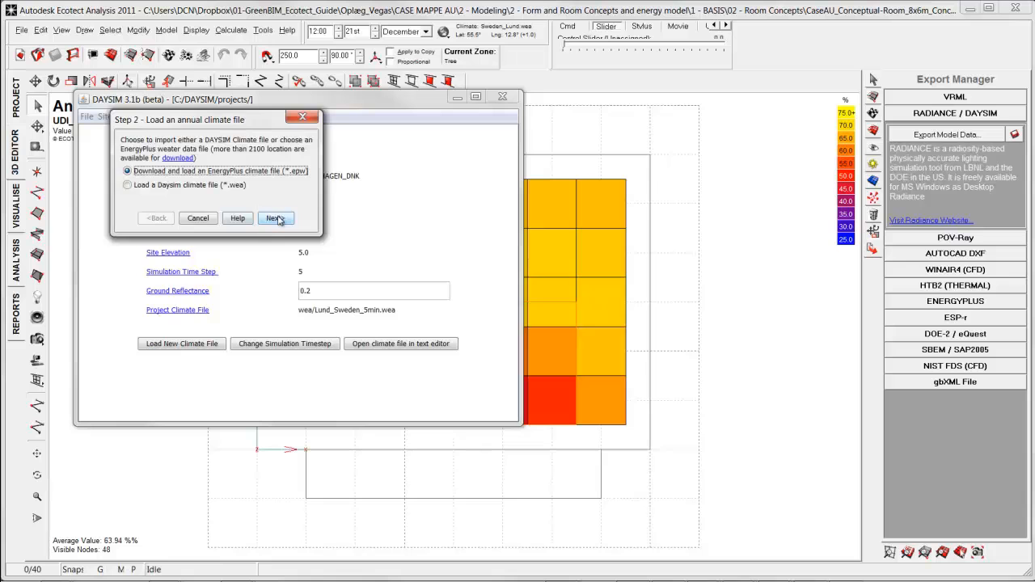
click(275, 218)
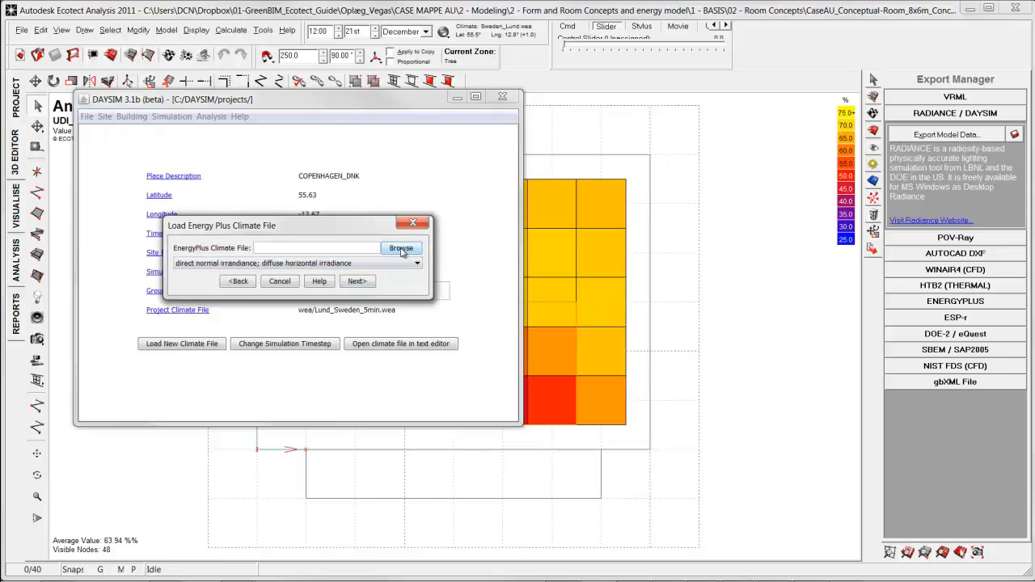
click(416, 262)
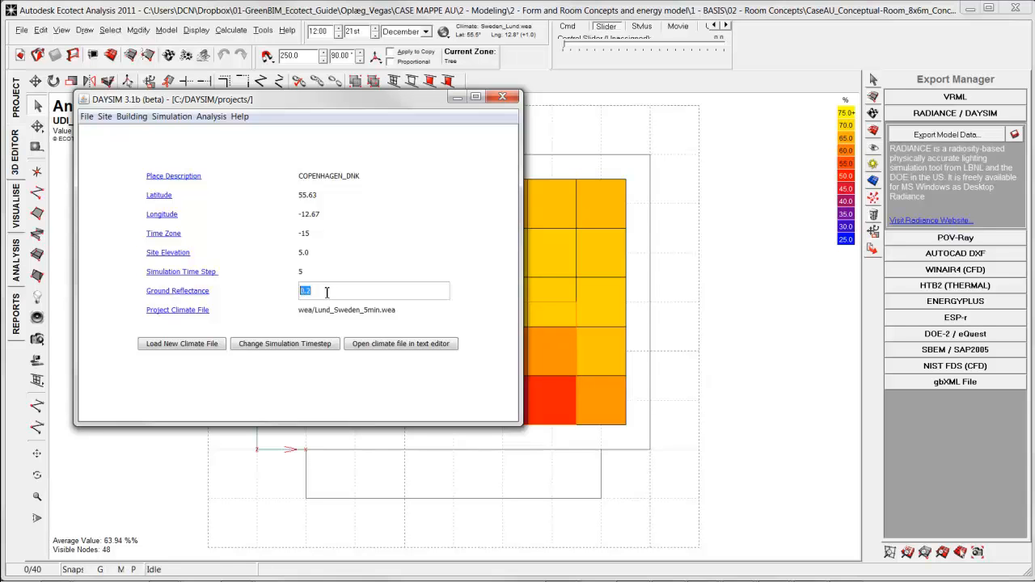
text(0.2)
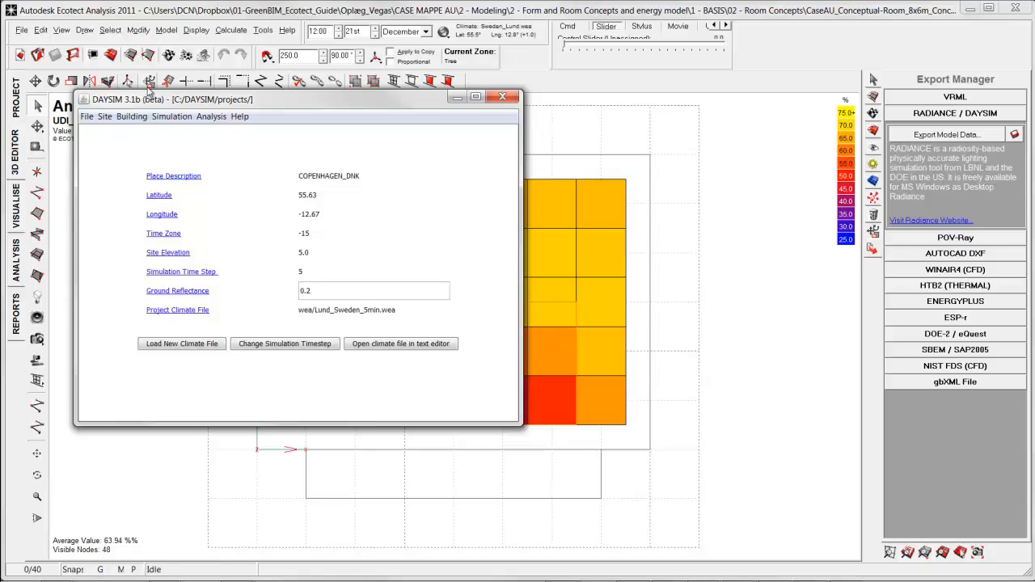
Launch the daylight coefficient and DGP simulation, running it within the DAYSIM GUI
click(172, 116)
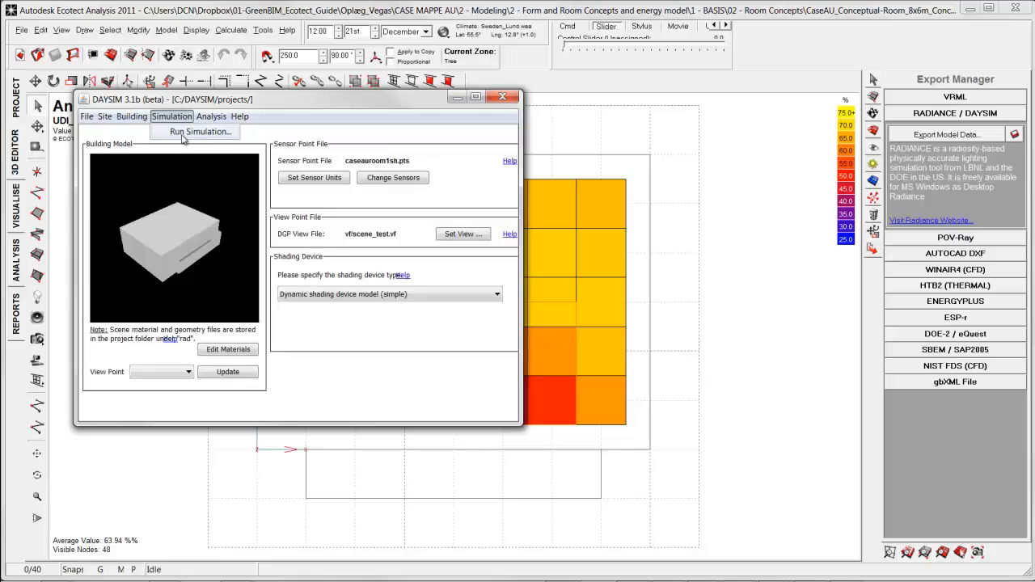
mouse_move(192, 134)
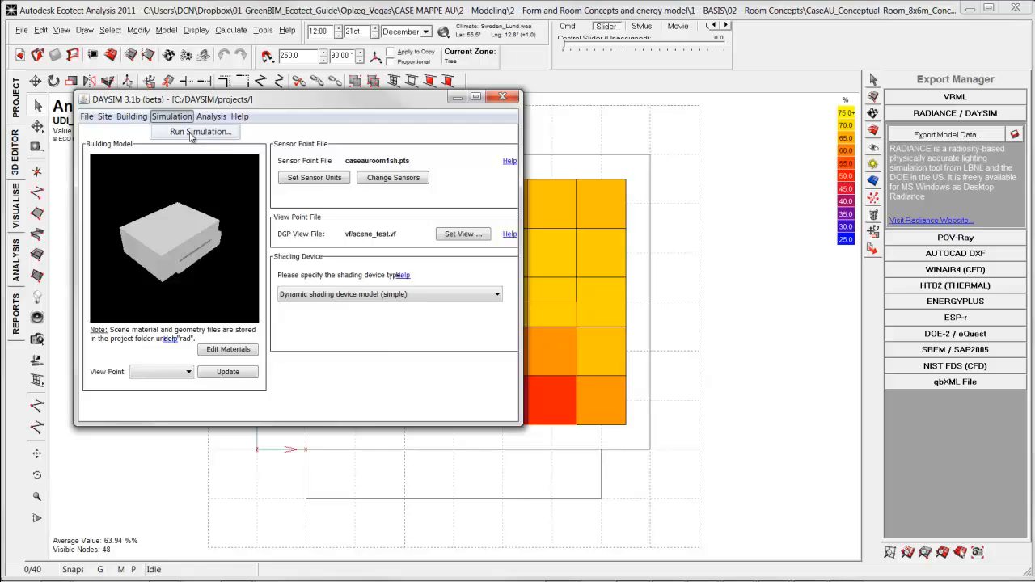
click(171, 116)
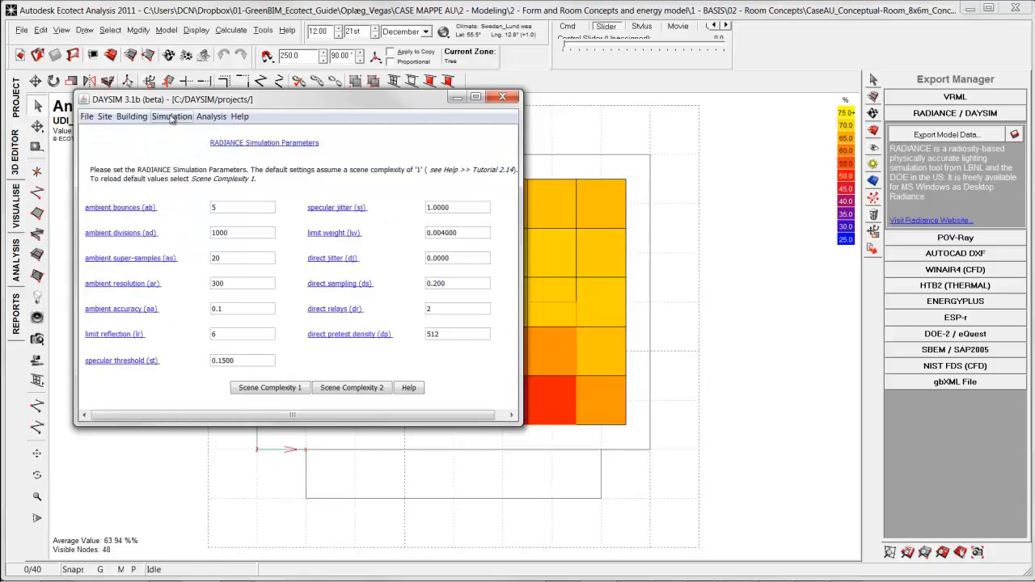
click(171, 116)
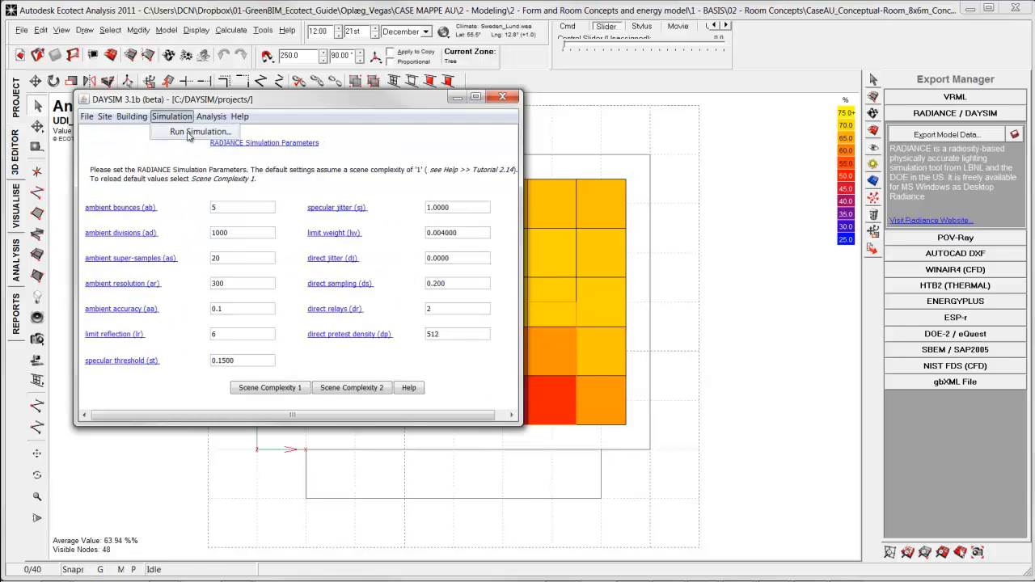
click(200, 131)
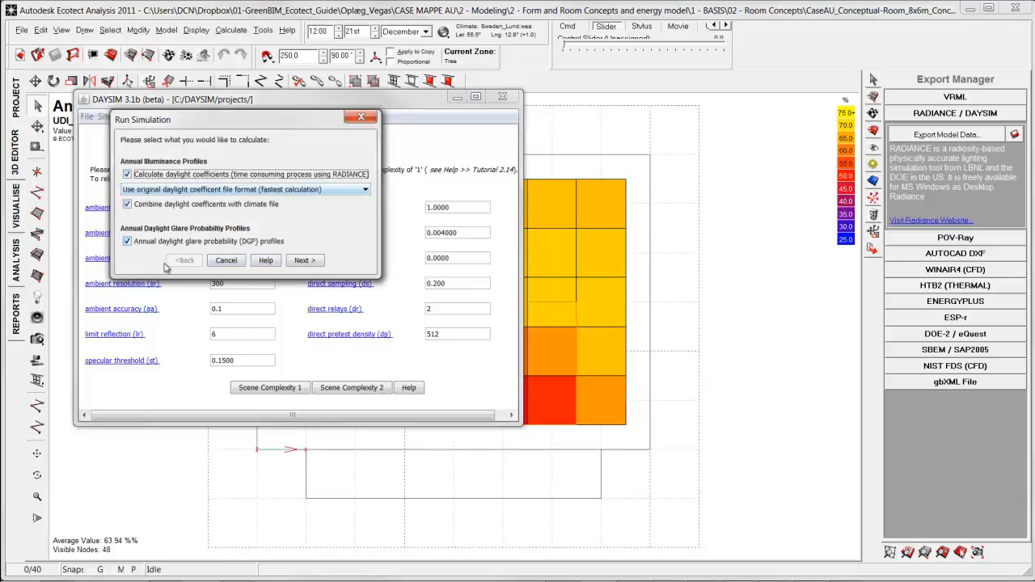
click(304, 260)
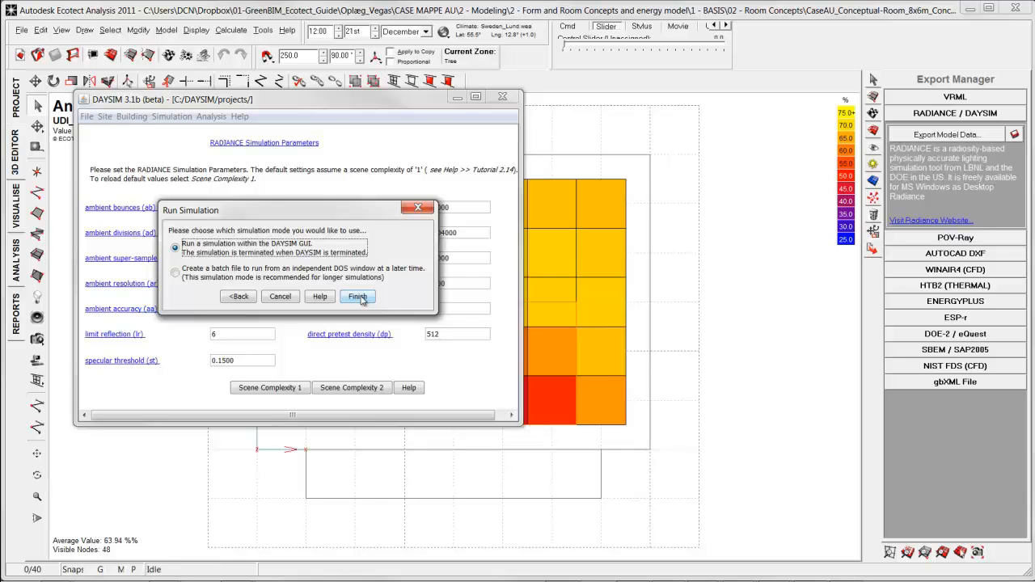
click(357, 296)
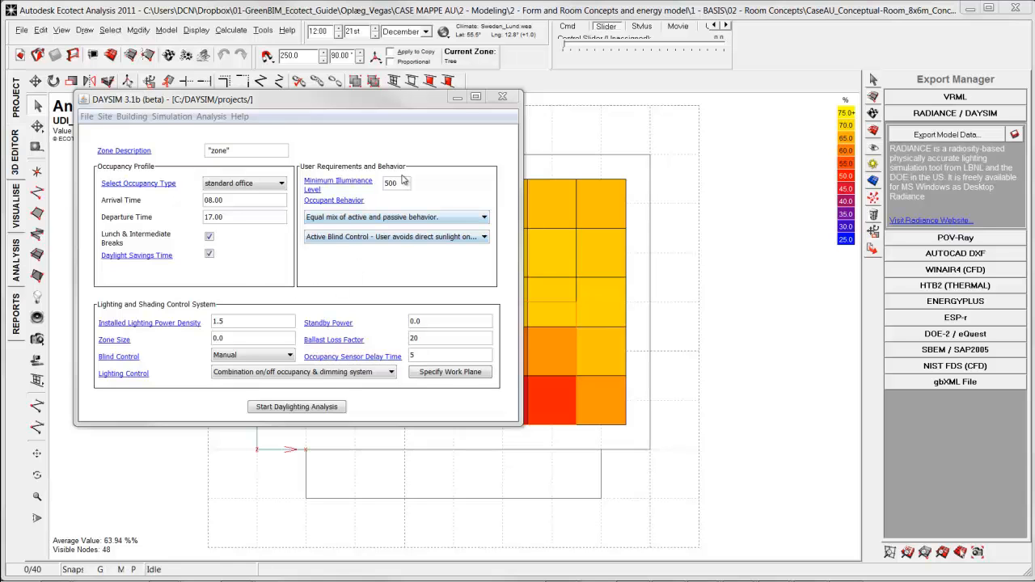
mouse_move(311, 175)
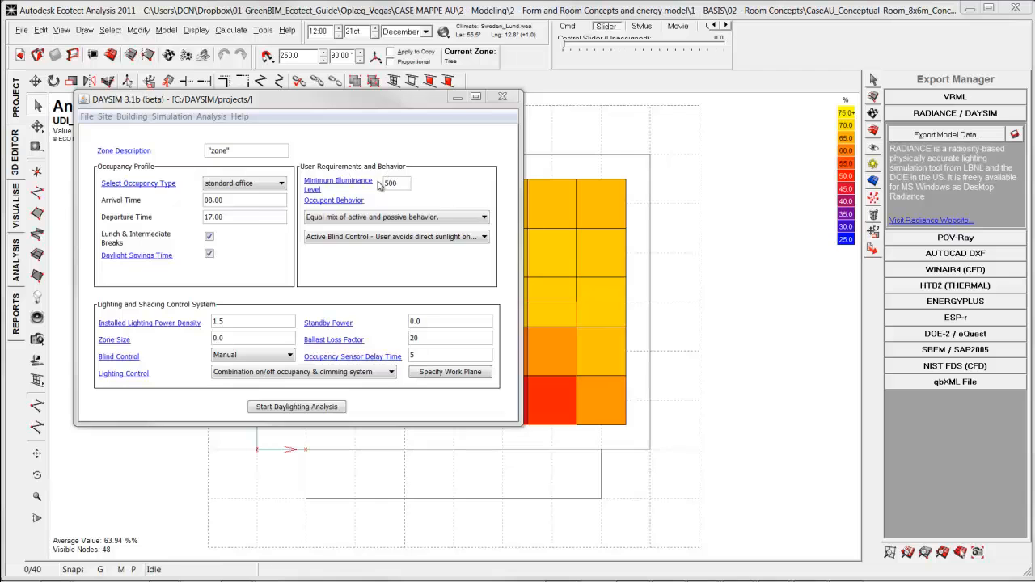
Set Occupant Behavior to 'Equal mix of active and passive behavior' on the occupancy page
click(483, 216)
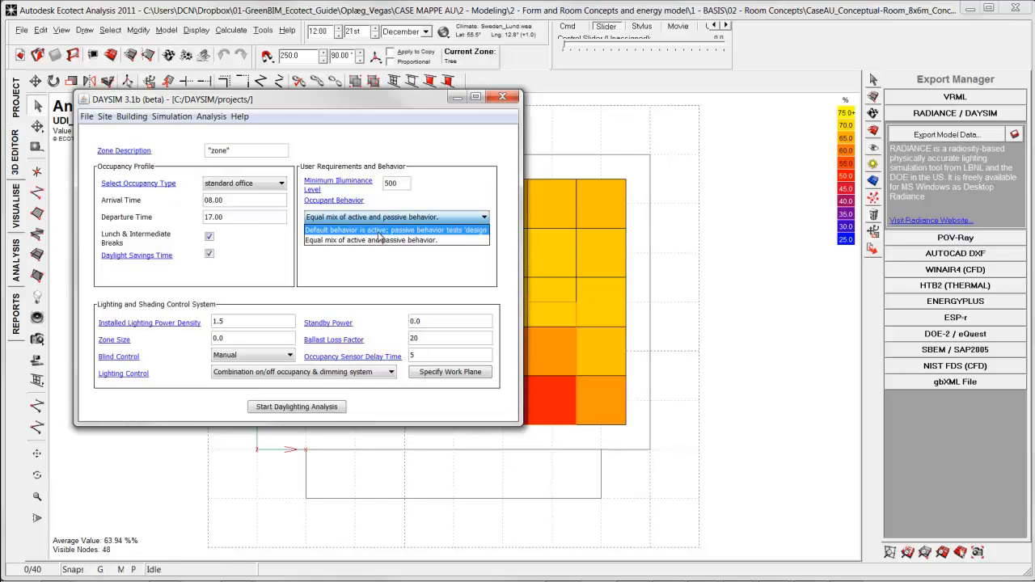
click(395, 230)
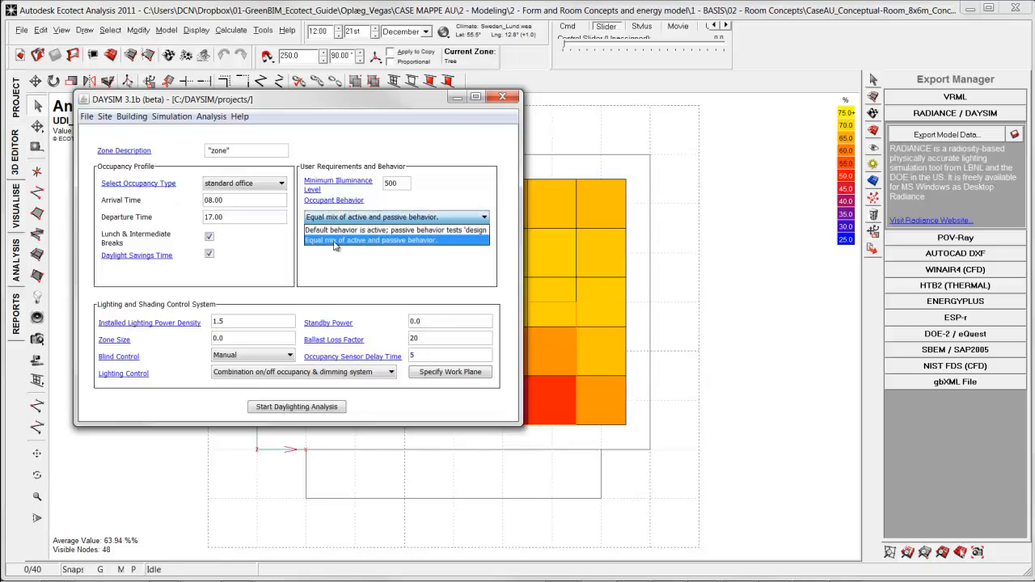
click(370, 239)
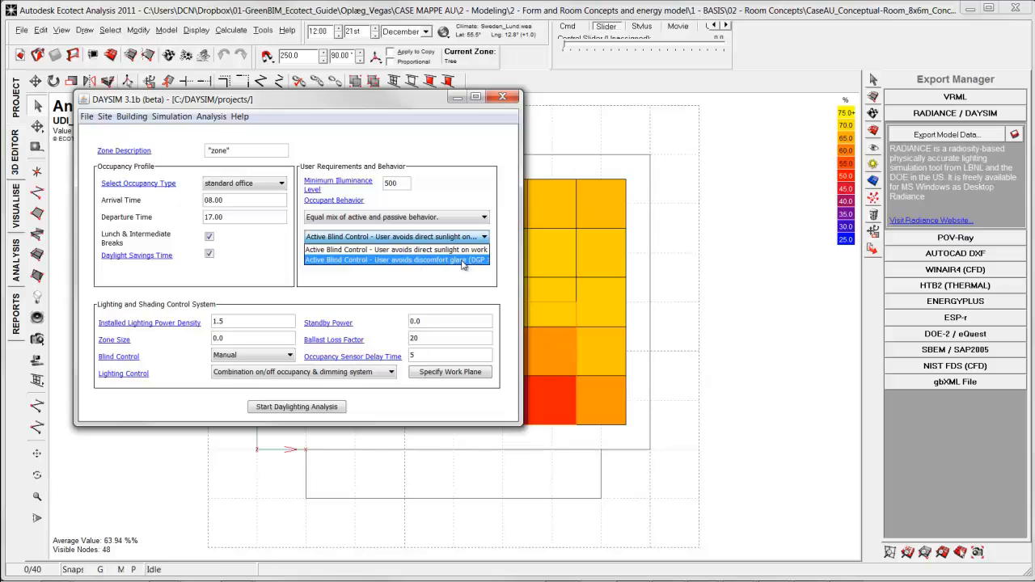
click(395, 250)
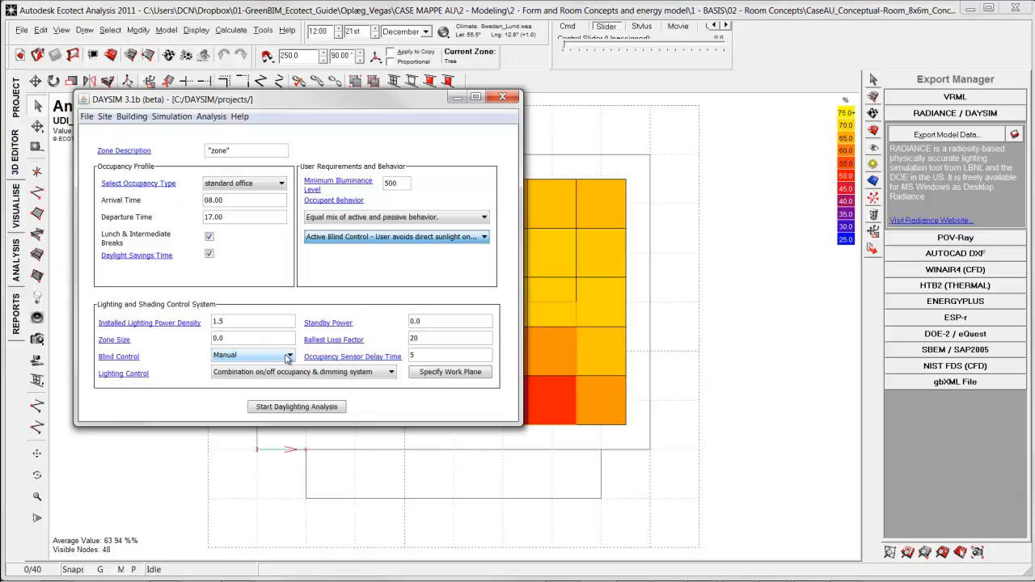
click(289, 356)
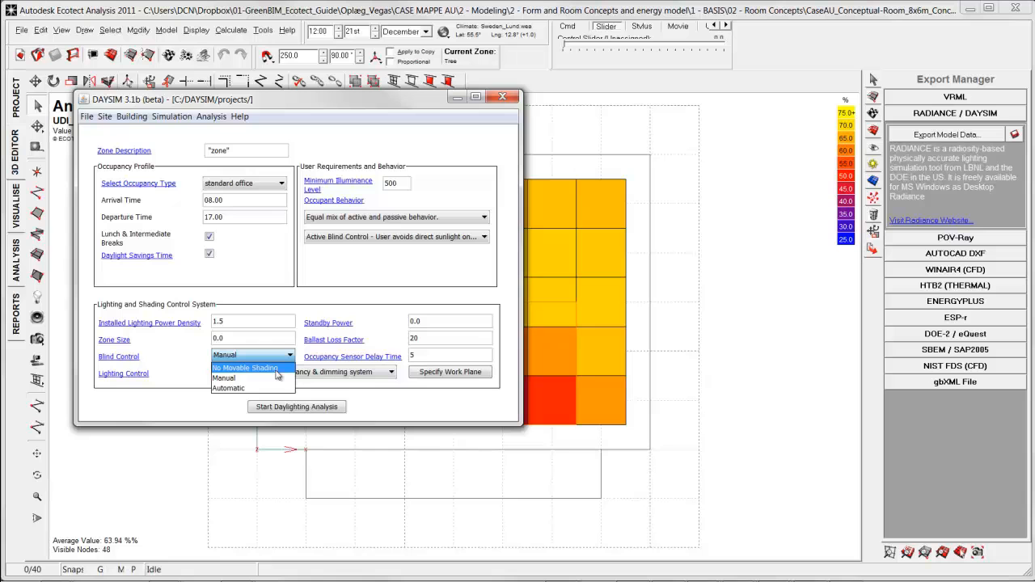
mouse_move(234, 378)
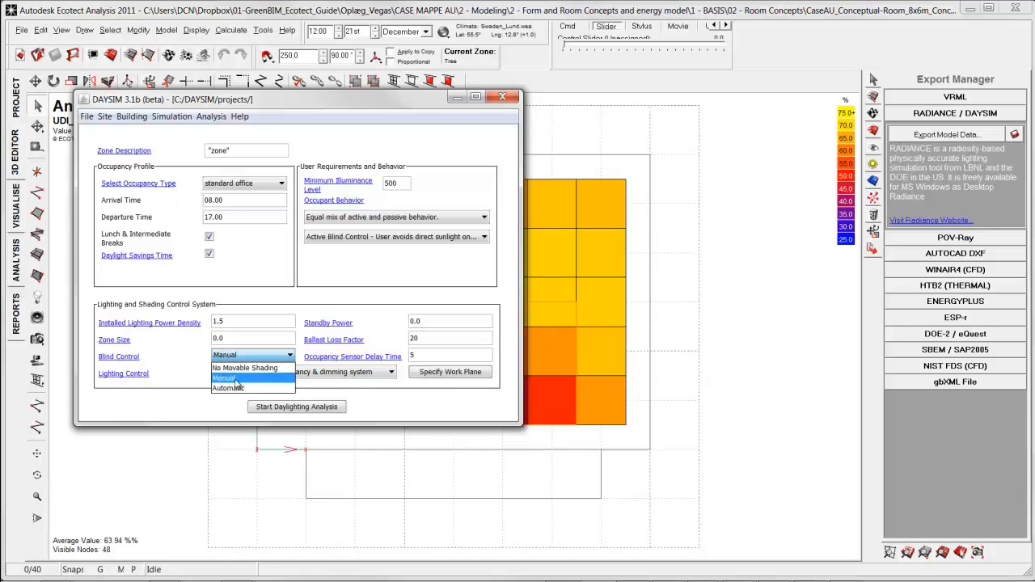
mouse_move(234, 388)
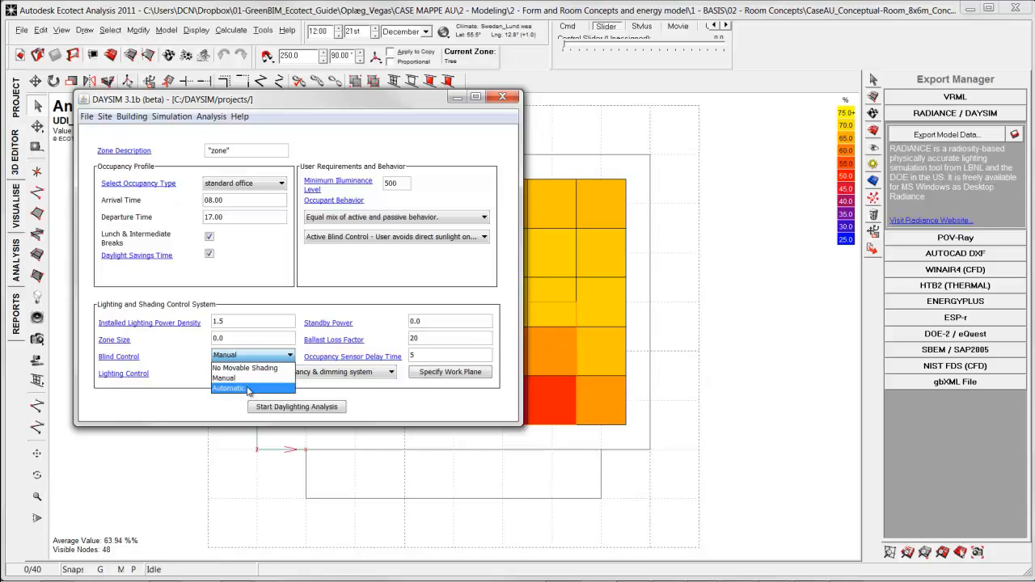
mouse_move(234, 379)
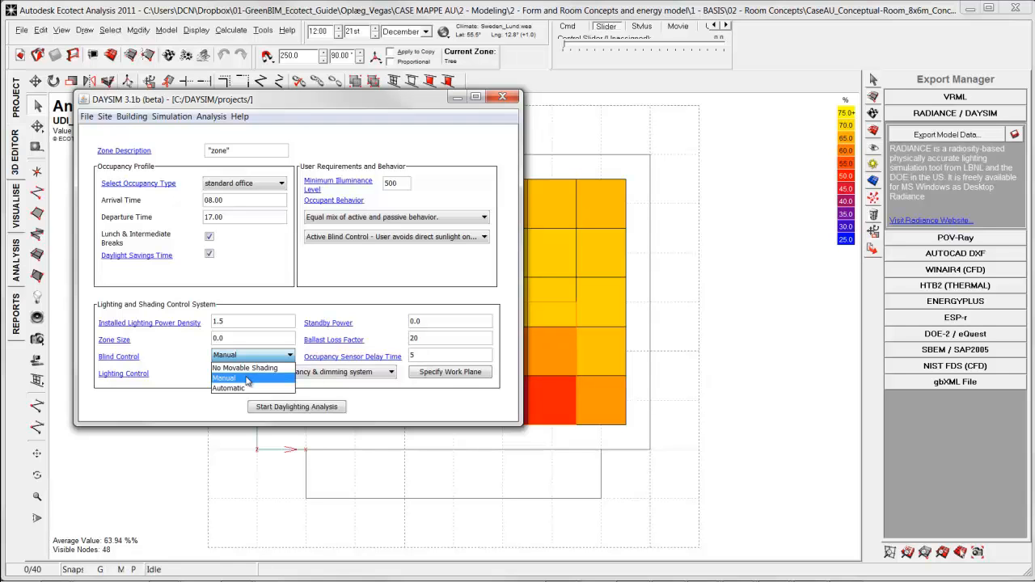
mouse_move(228, 389)
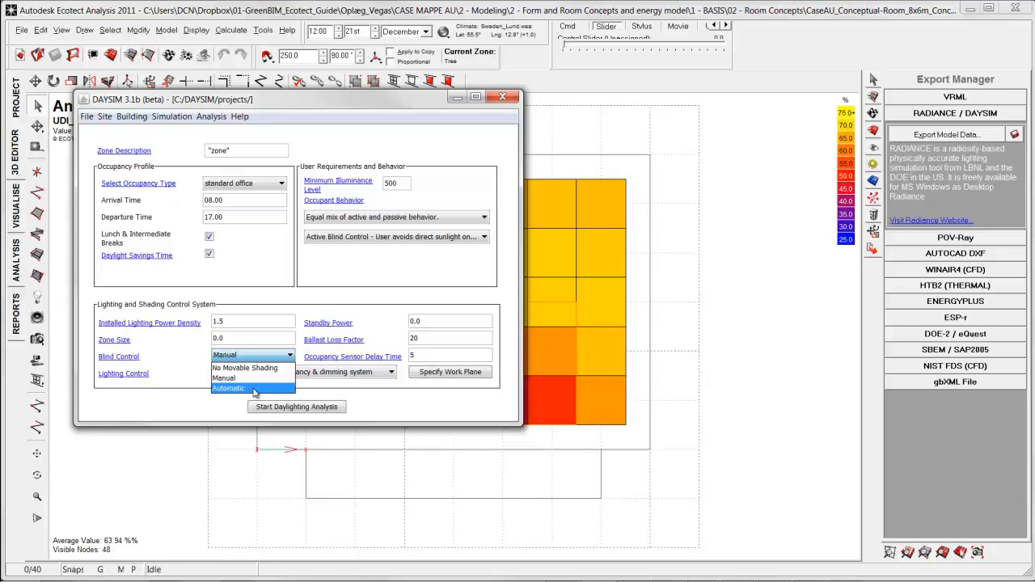
mouse_move(252, 368)
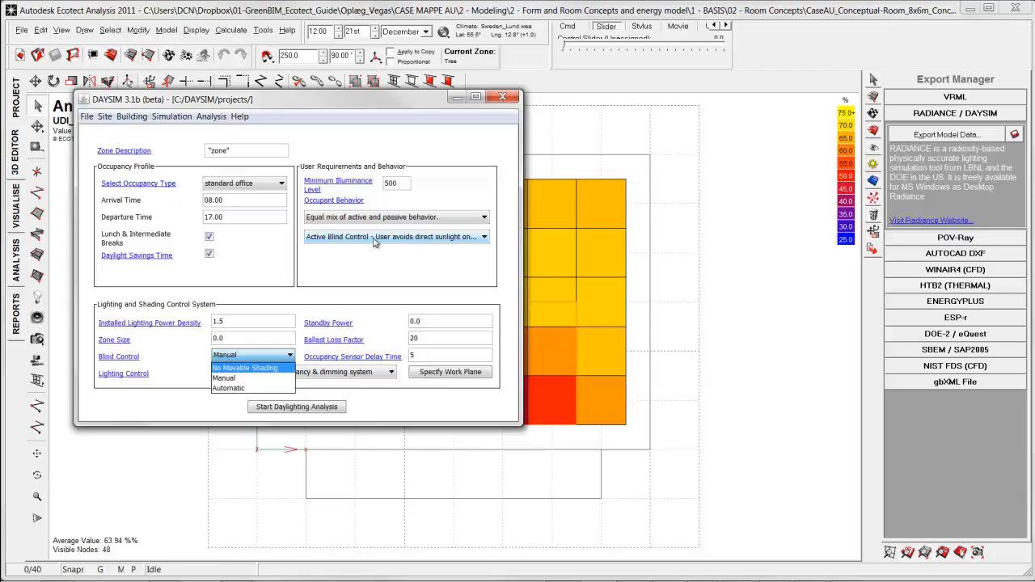
click(390, 371)
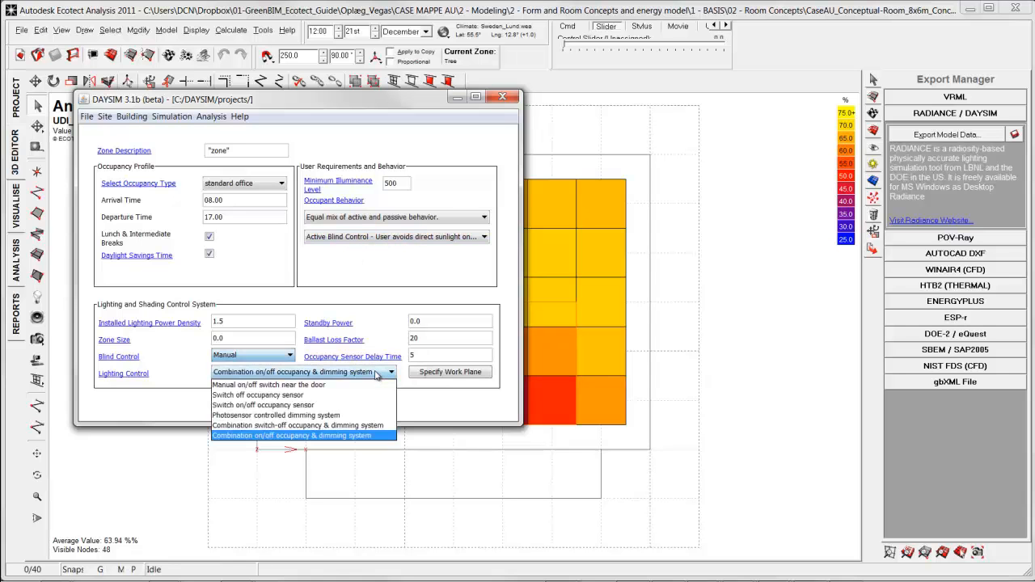
mouse_move(337, 396)
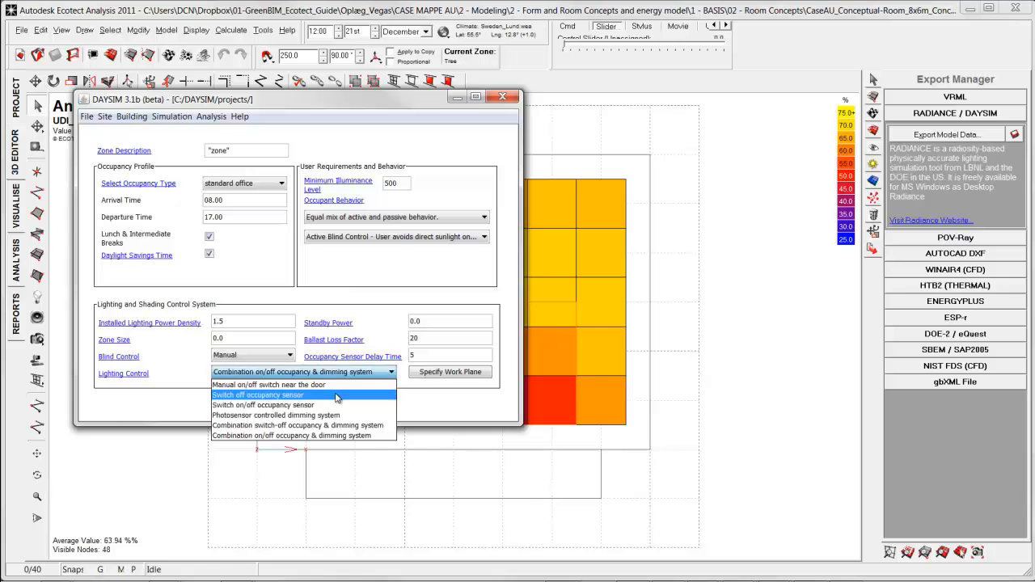
mouse_move(269, 384)
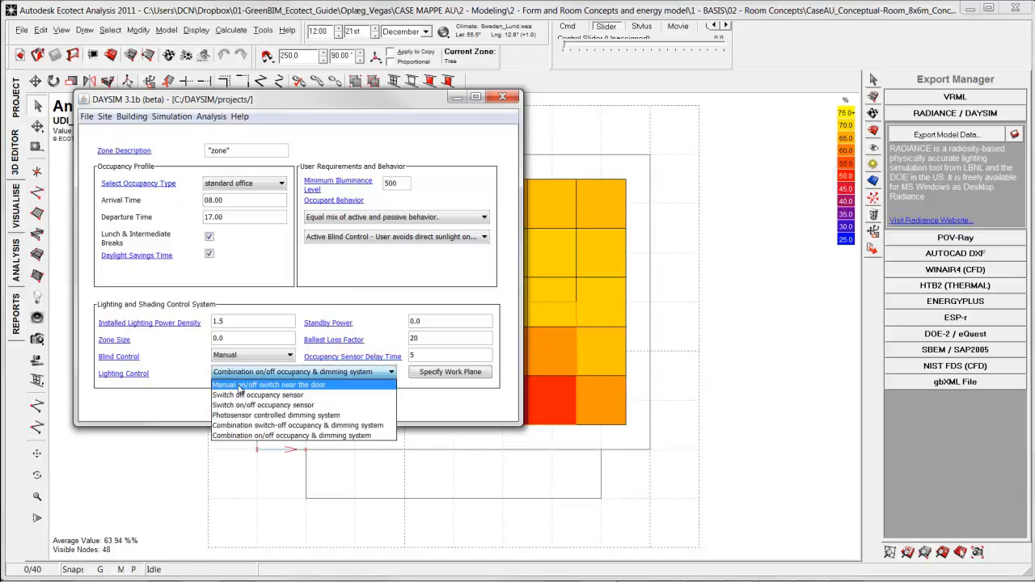
click(293, 435)
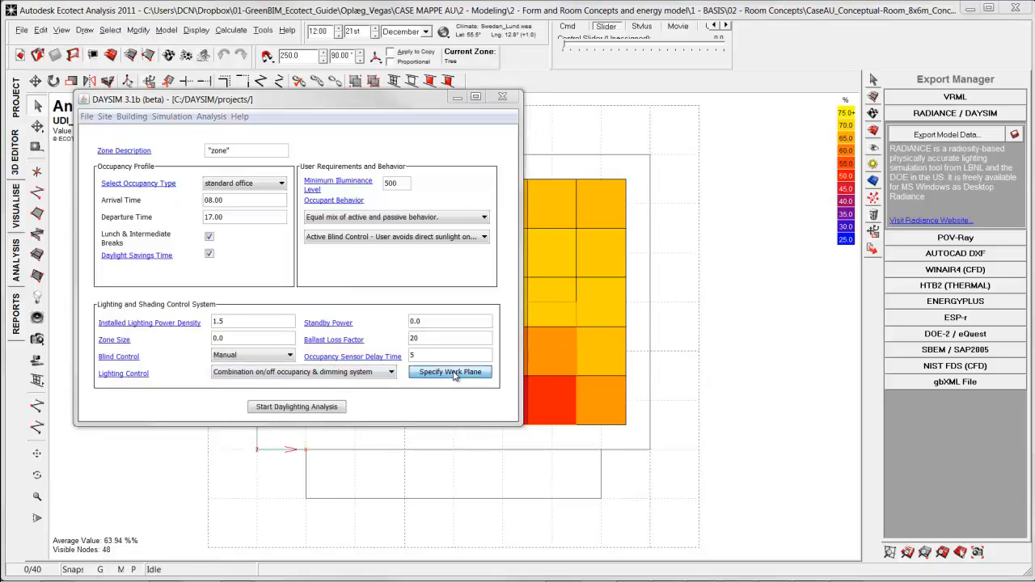
click(449, 371)
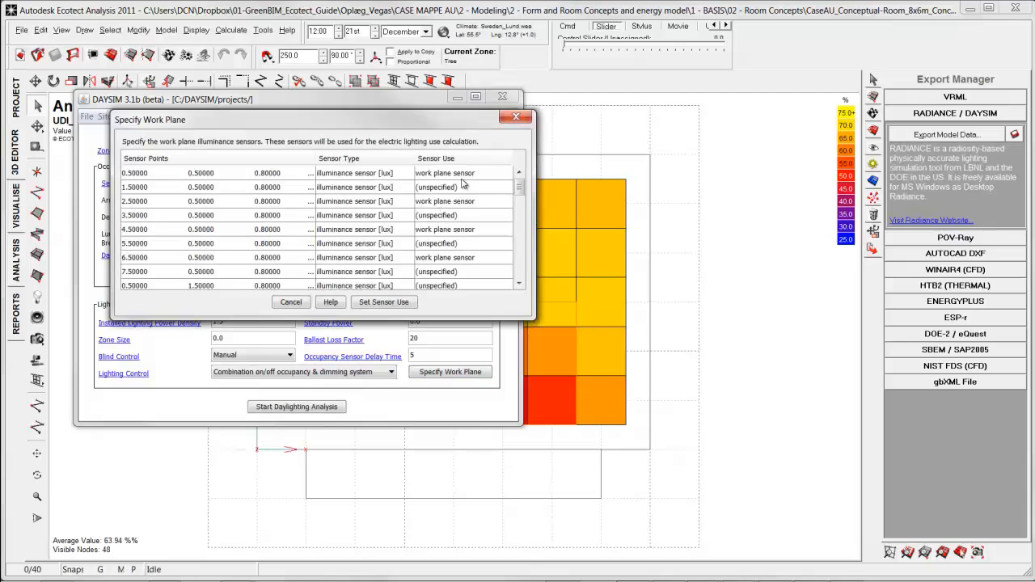
mouse_move(444, 173)
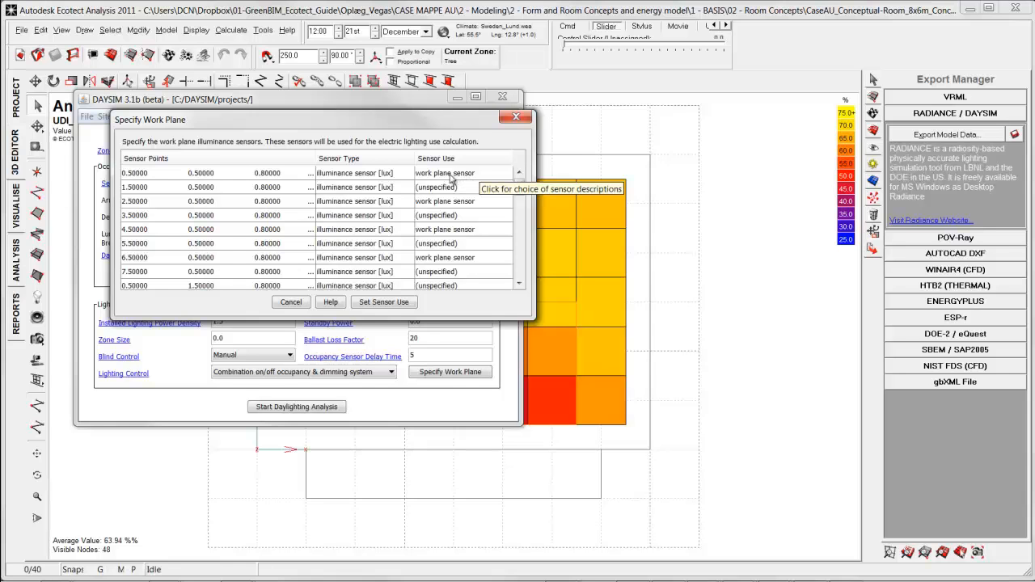
mouse_move(585, 233)
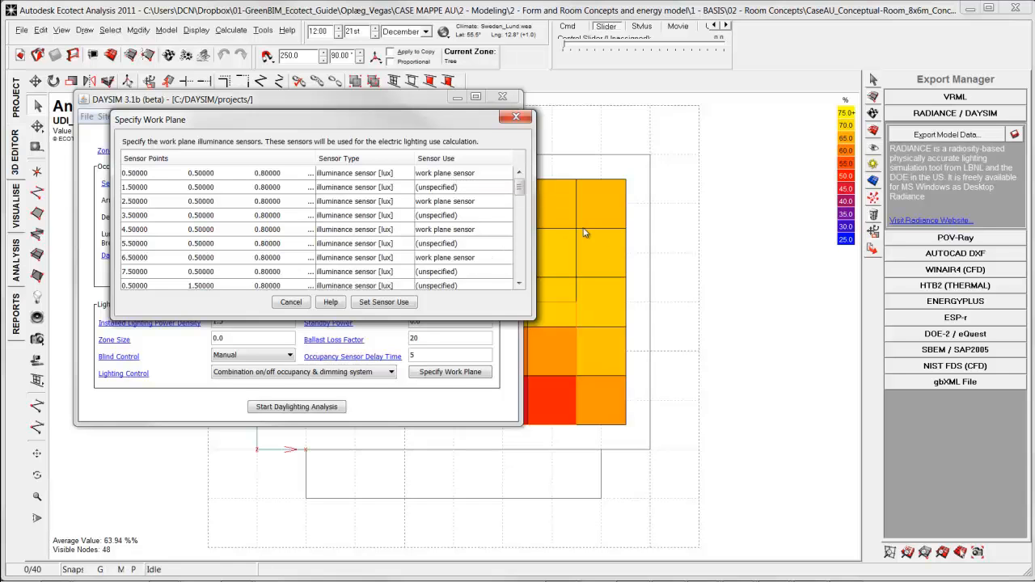
mouse_move(564, 229)
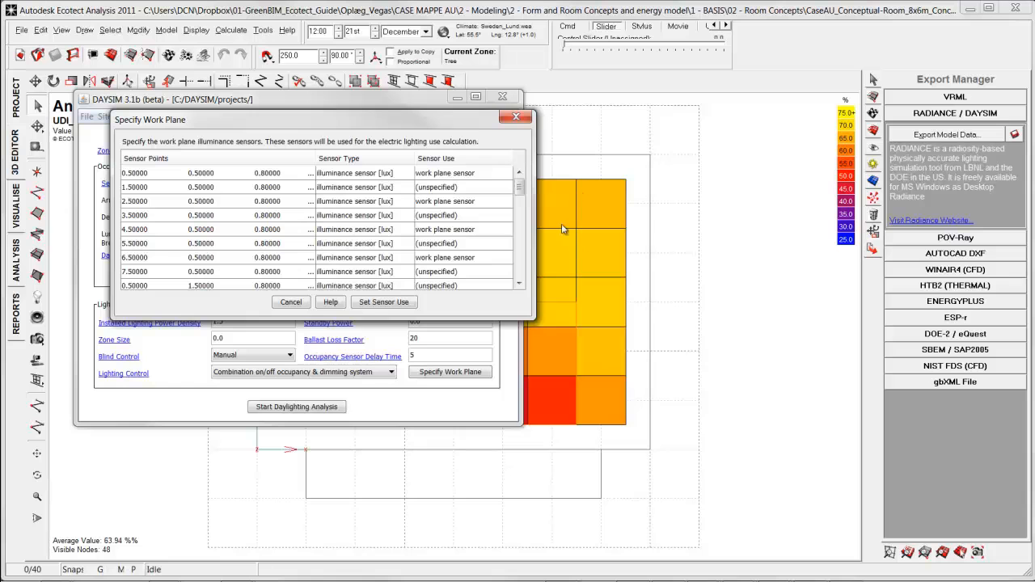
mouse_move(591, 233)
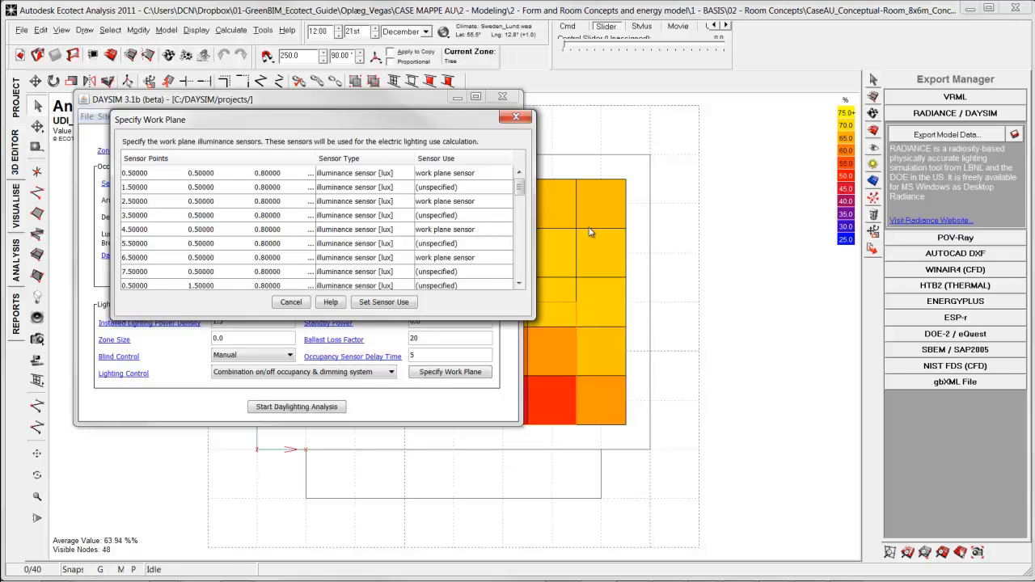
mouse_move(617, 229)
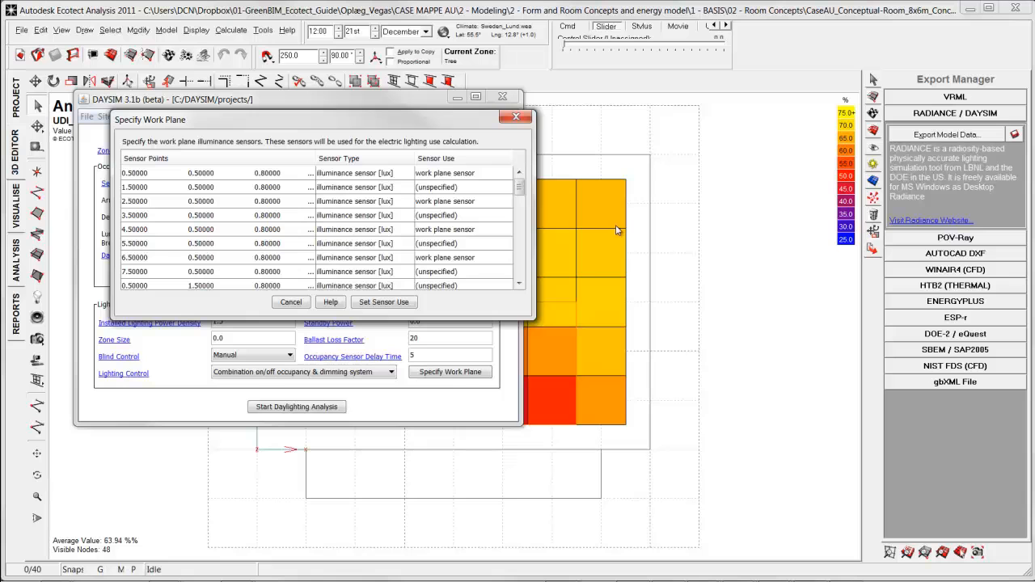
mouse_move(582, 231)
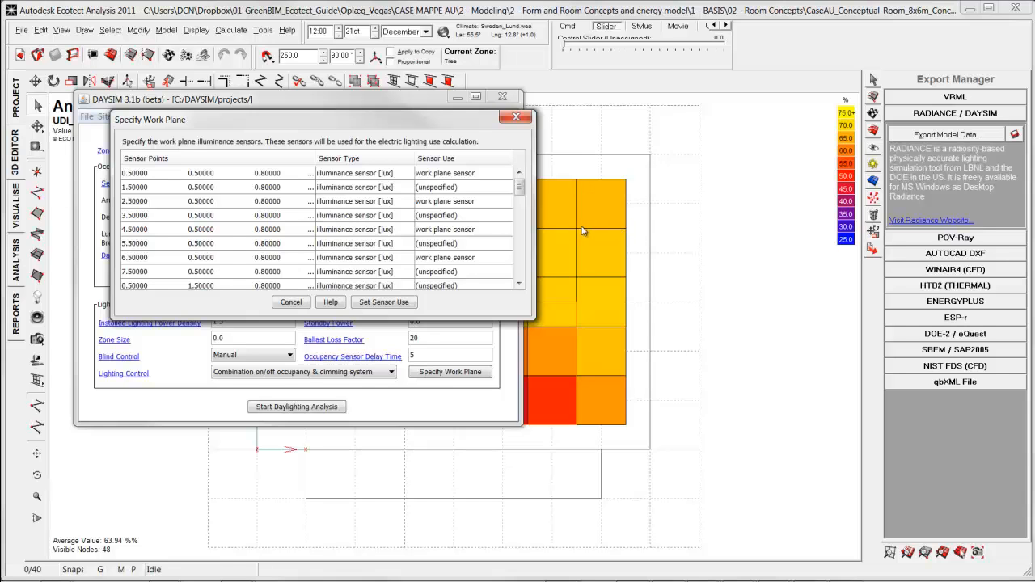
mouse_move(576, 211)
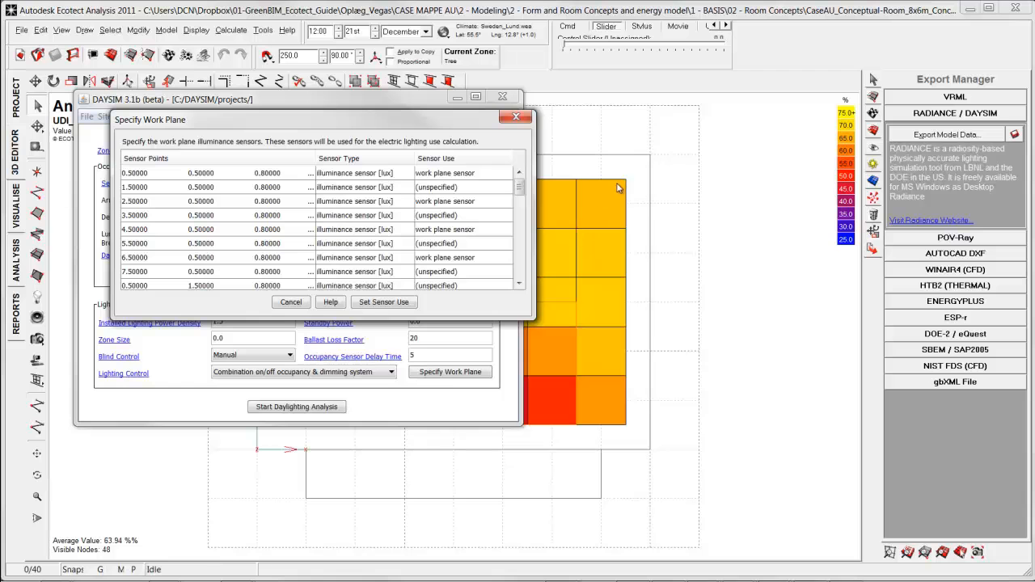
mouse_move(630, 301)
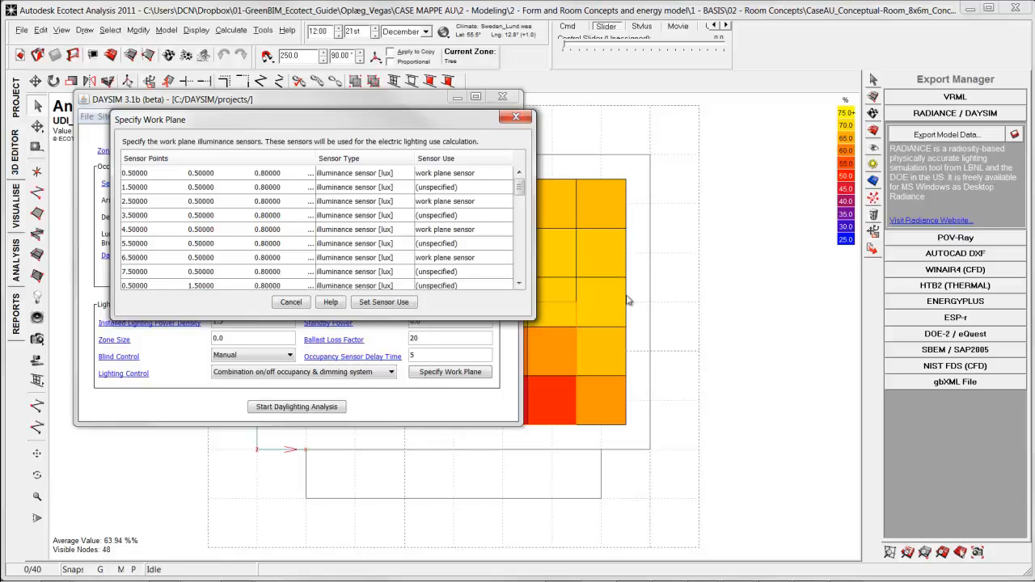
click(290, 302)
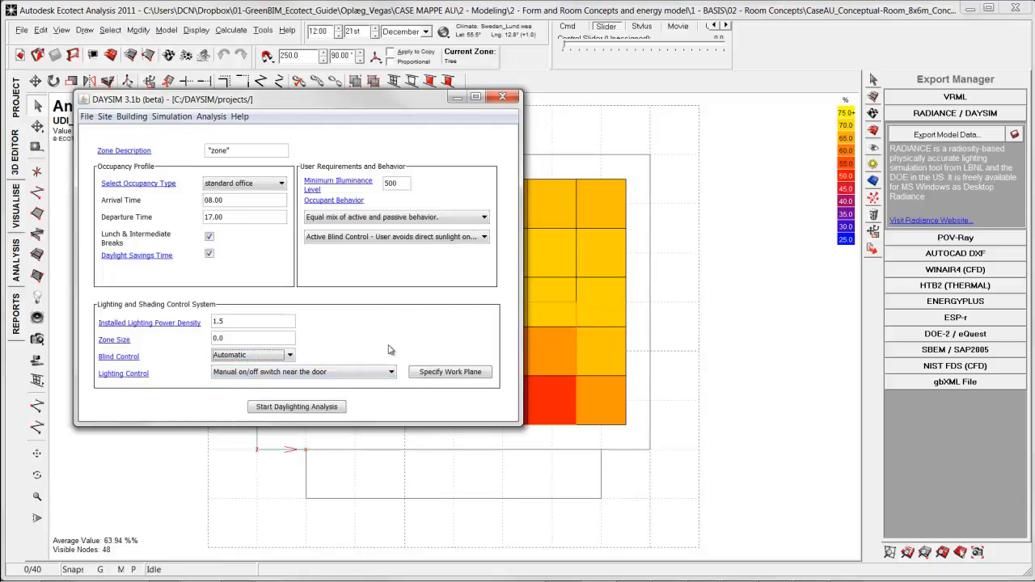
mouse_move(387, 338)
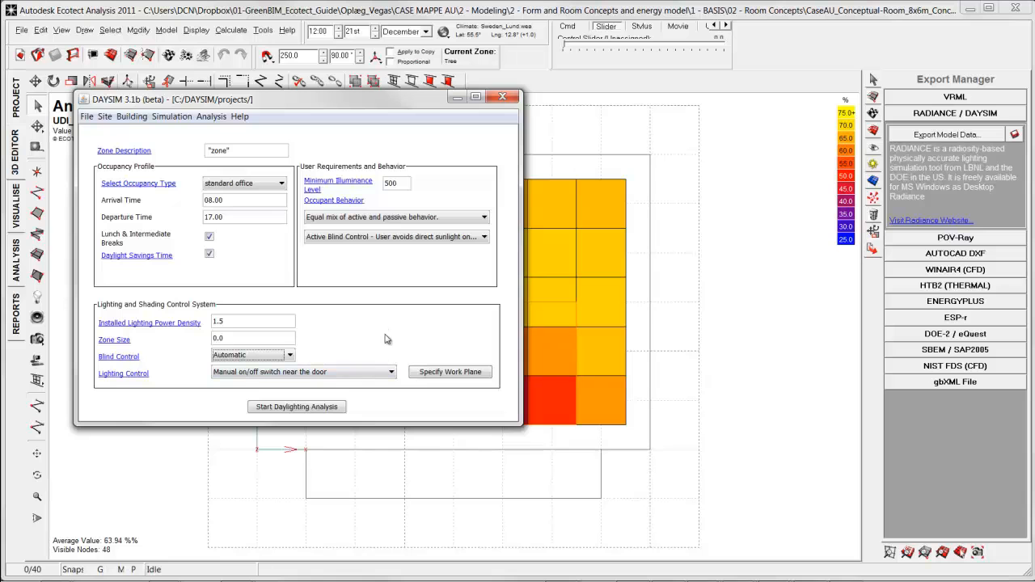
mouse_move(220, 384)
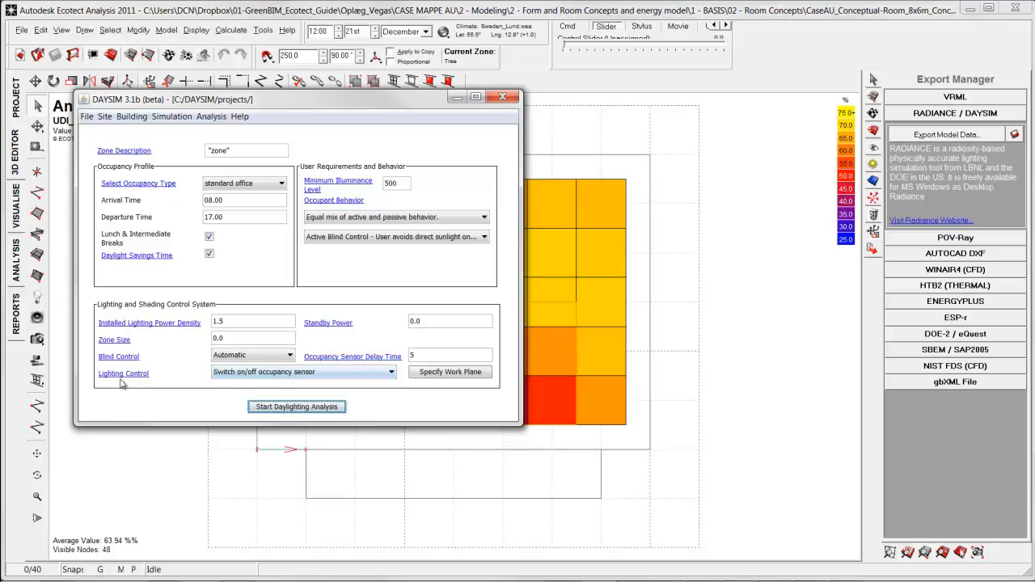
Set Lighting Control to 'Combination on/off occupancy & dimming system' and start the daylighting analysis
click(392, 371)
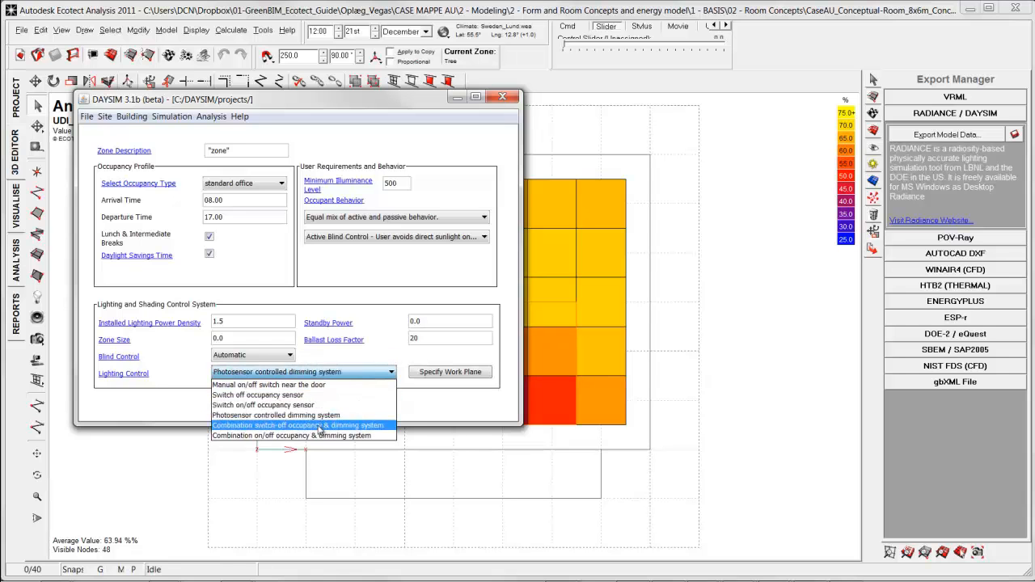
click(297, 424)
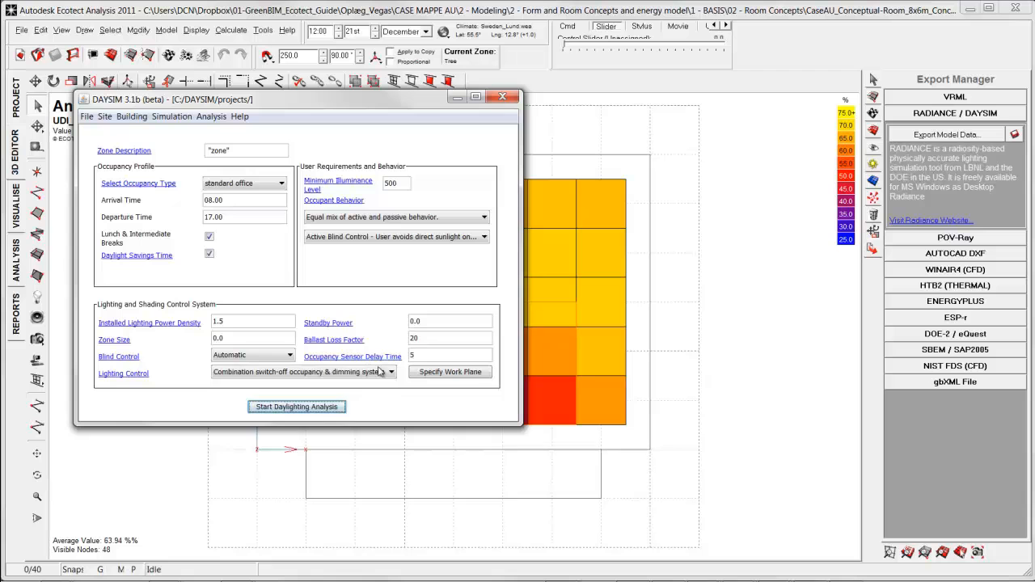
click(301, 371)
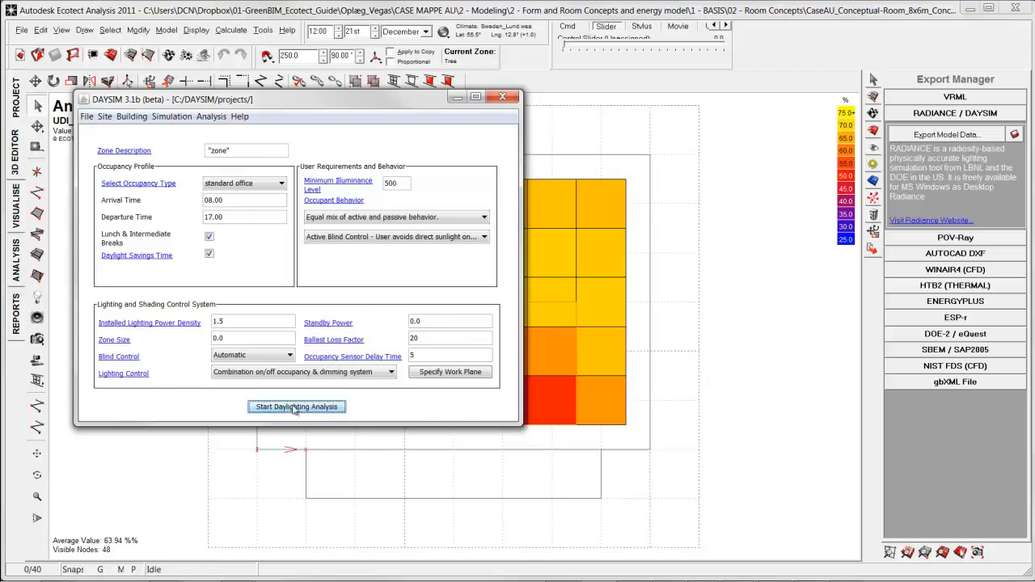
click(296, 407)
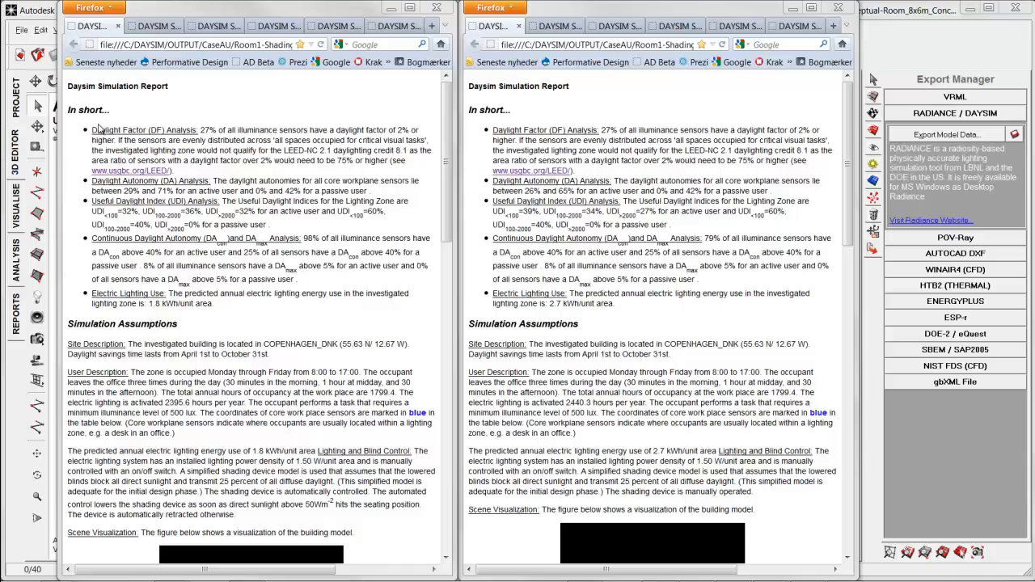
mouse_move(170, 119)
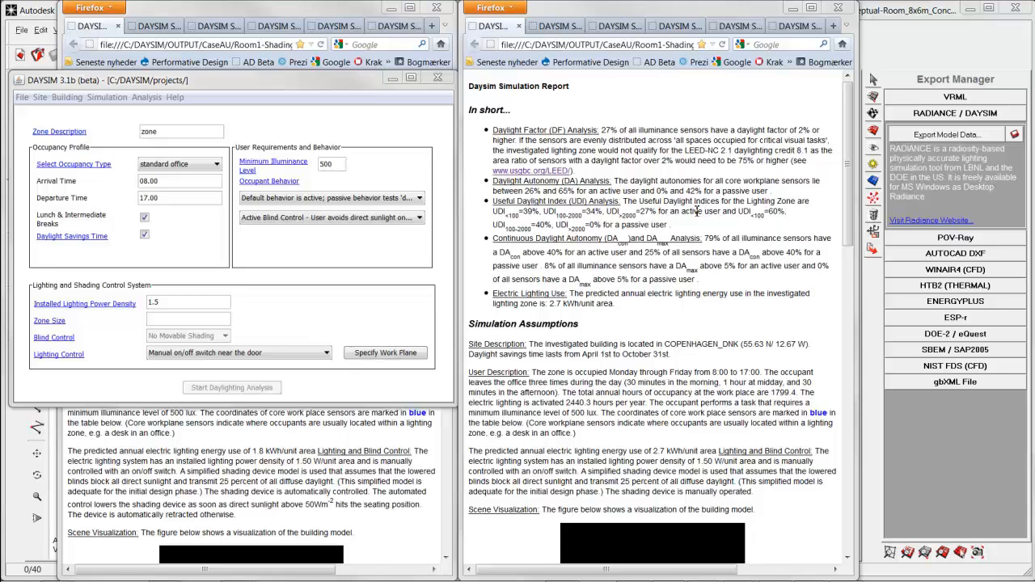
Highlight the passive user figure and Electric Lighting Use sentences in the DAYSIM reports
double_click(643, 224)
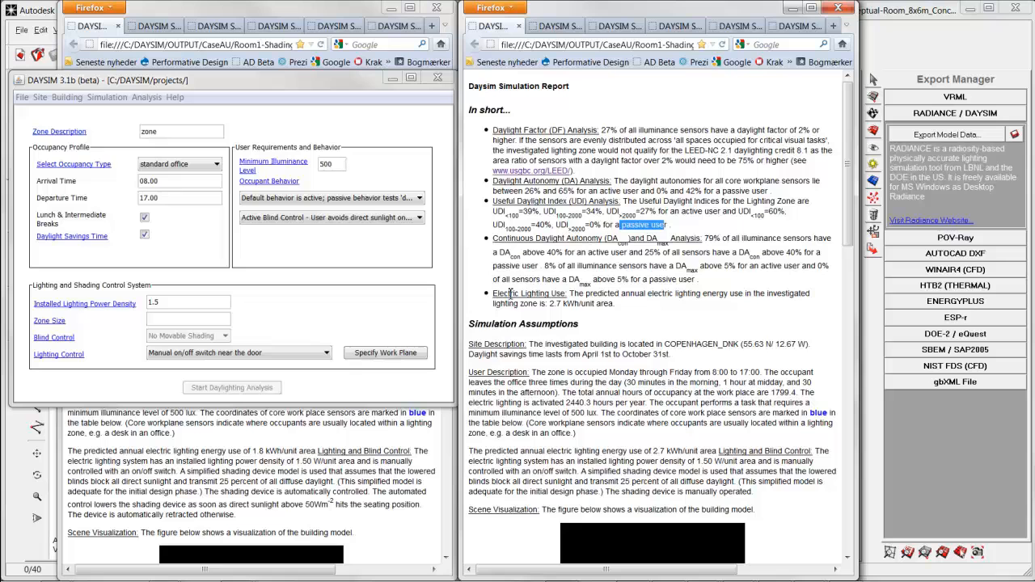
double_click(529, 293)
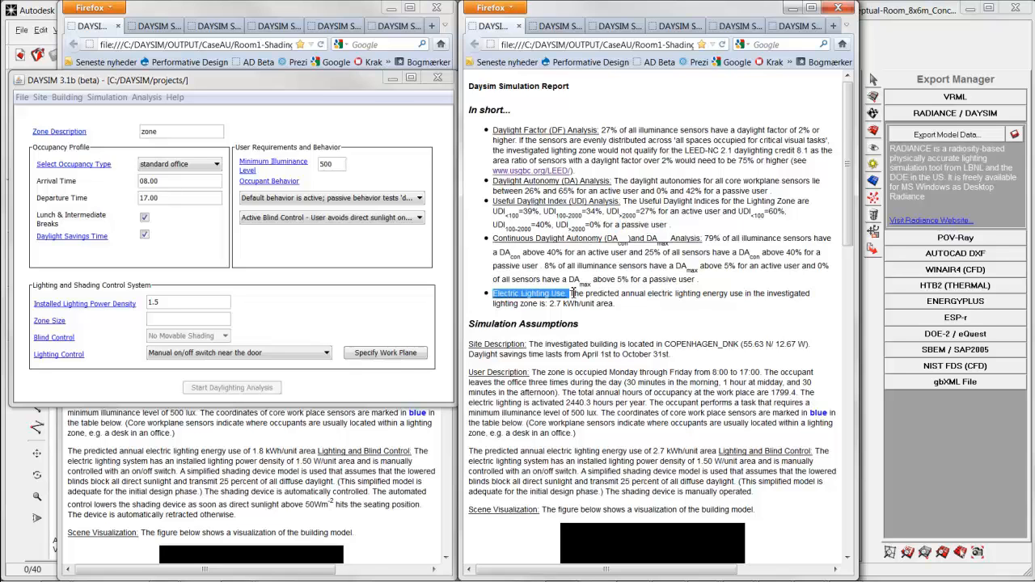
mouse_move(572, 410)
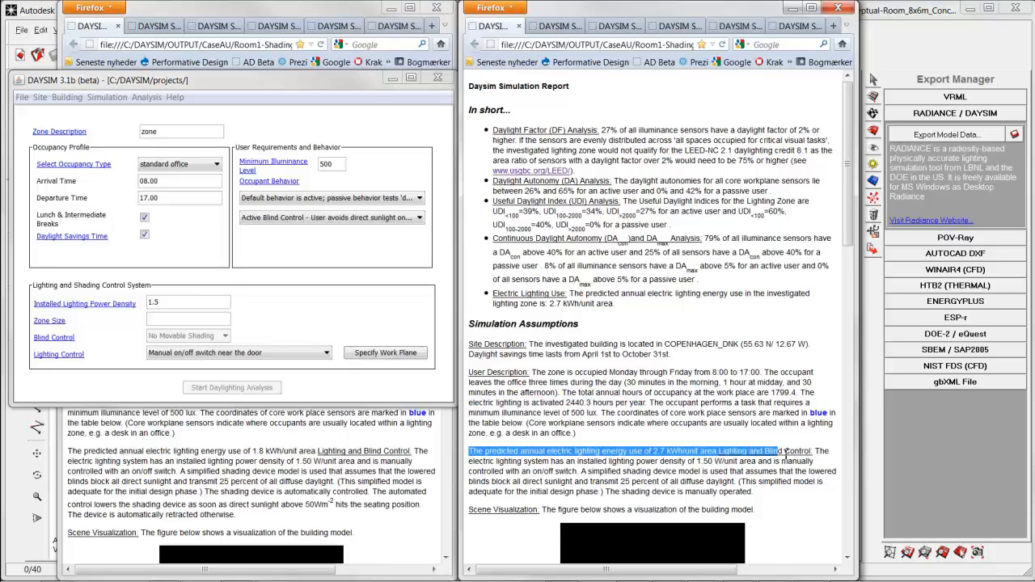
drag(784, 451, 833, 462)
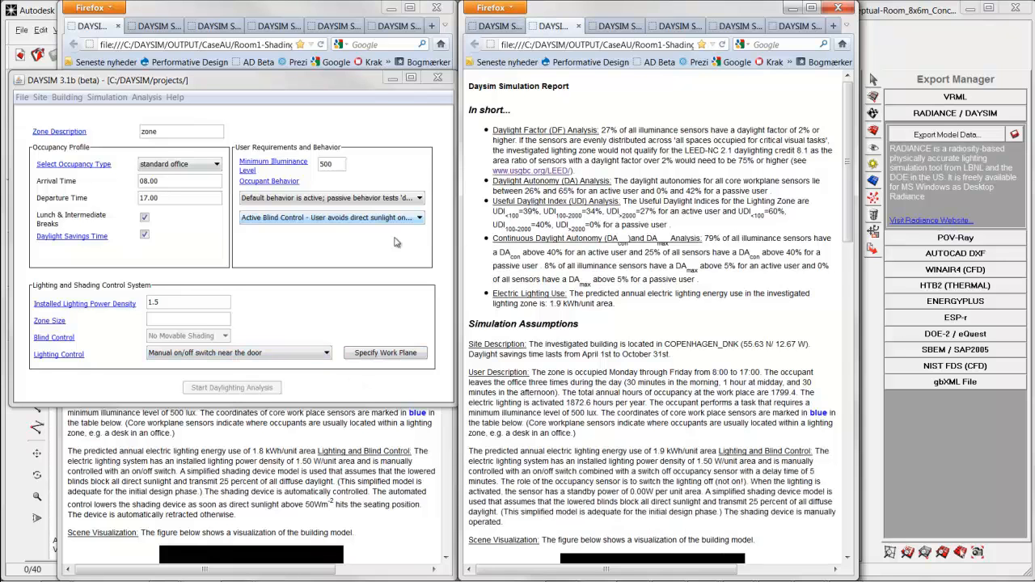
Step through report tabs, matching the Lighting Control dropdown to each occupancy-sensor and dimming variant
click(239, 353)
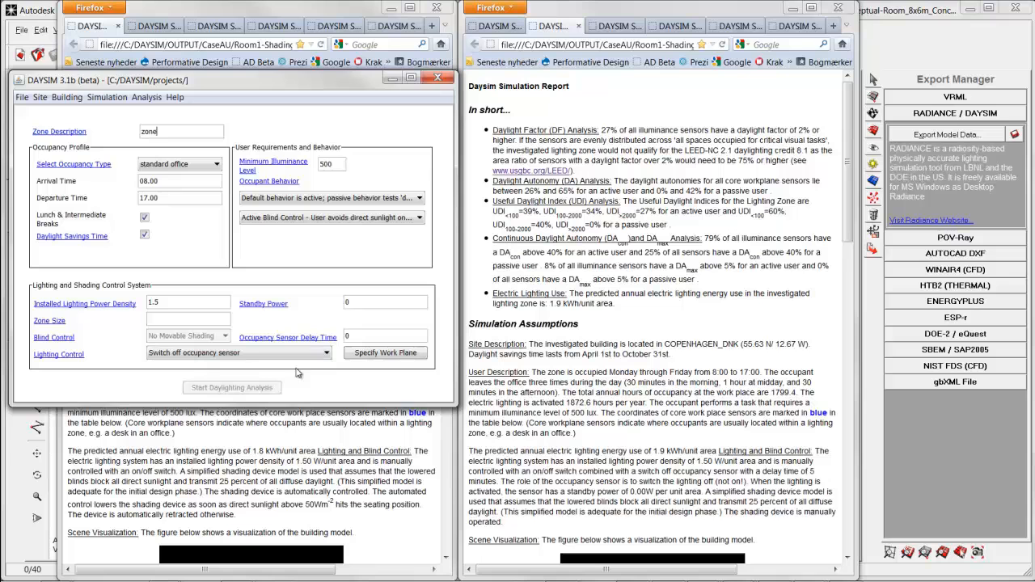
click(325, 353)
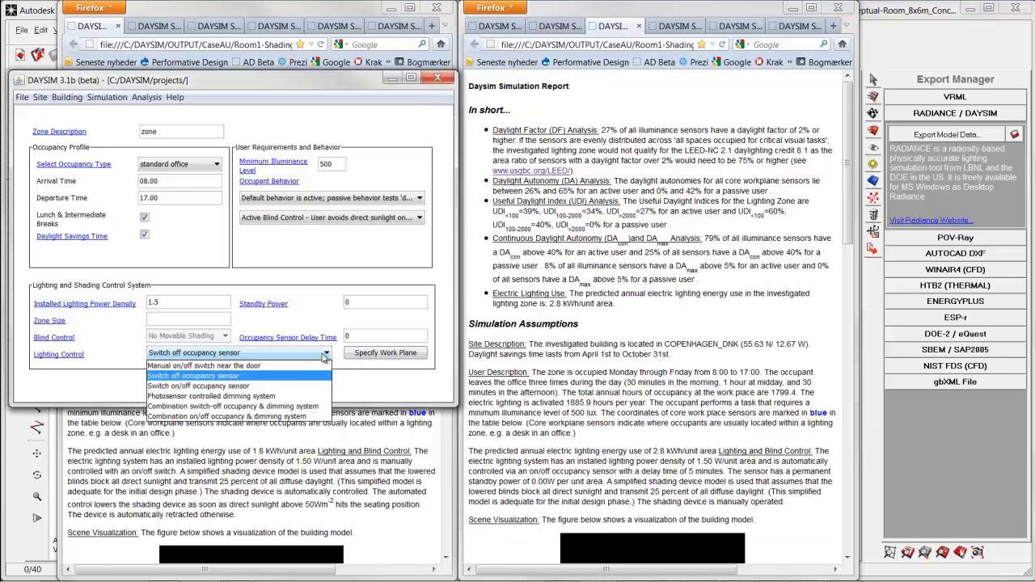
click(198, 385)
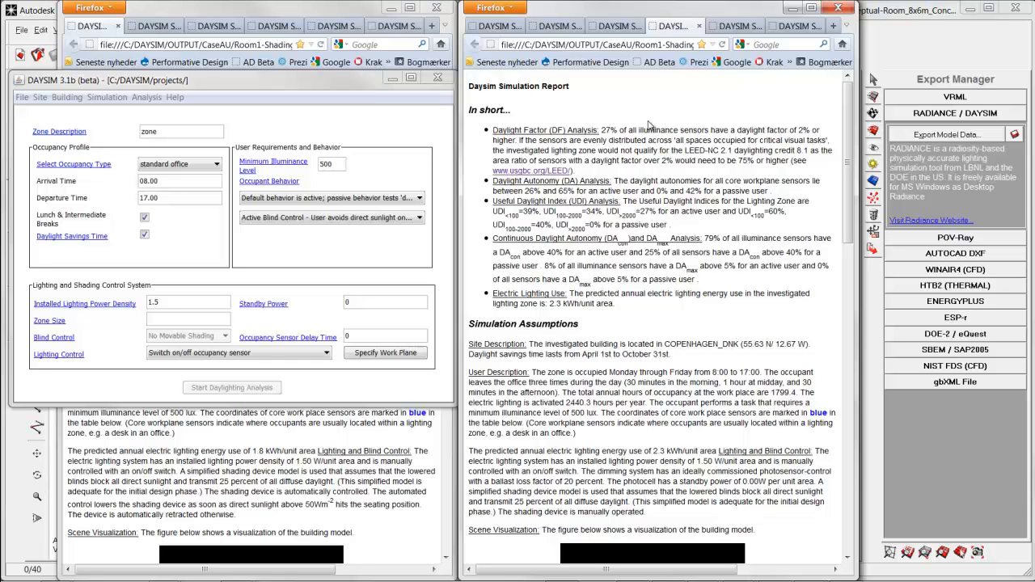
click(238, 353)
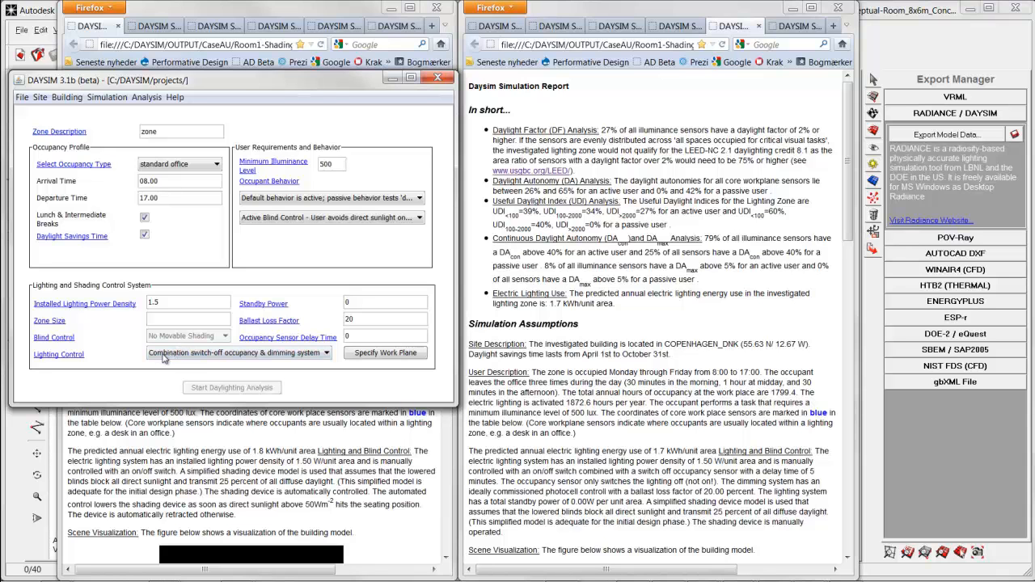
click(326, 353)
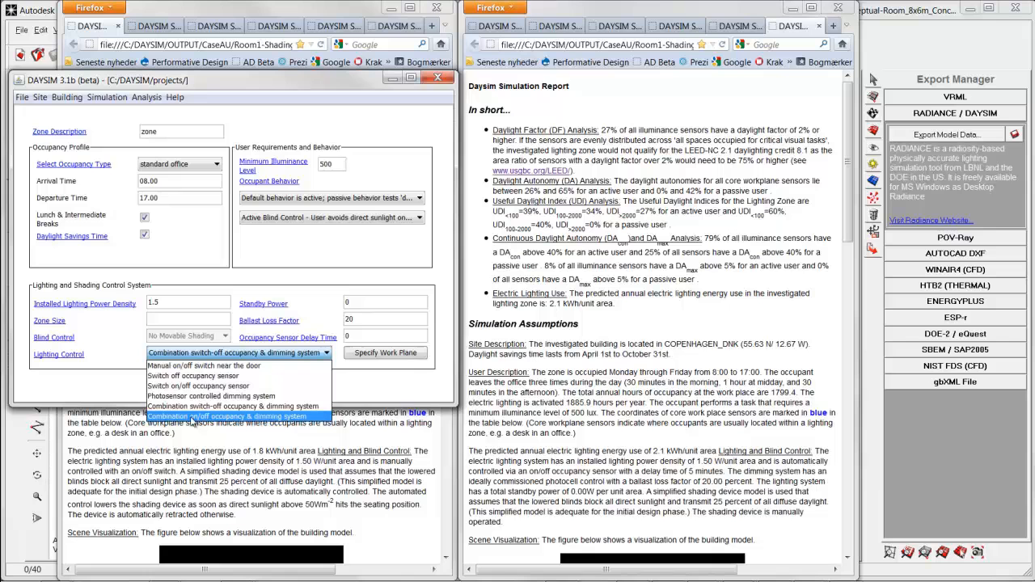
mouse_move(279, 425)
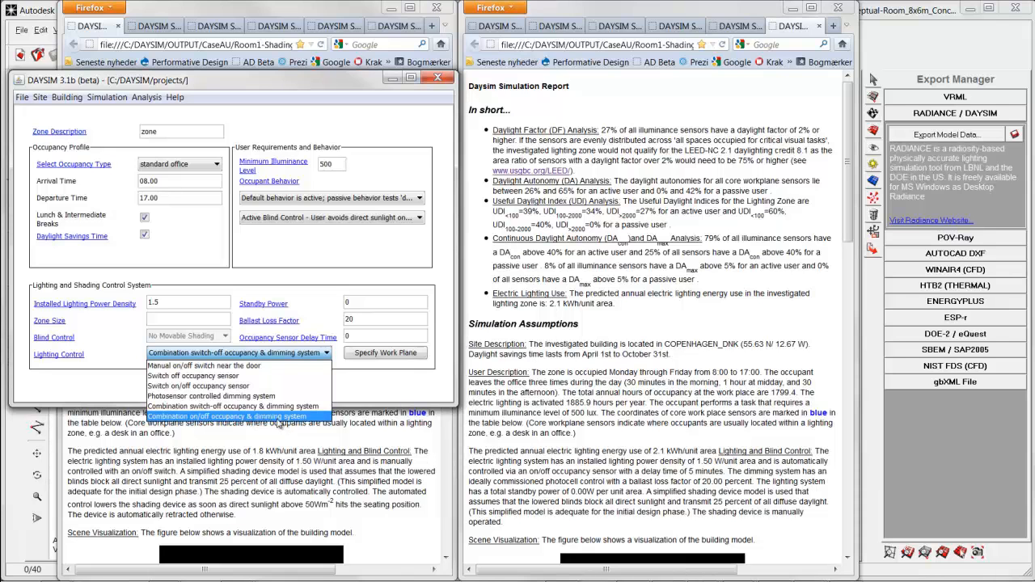
click(197, 376)
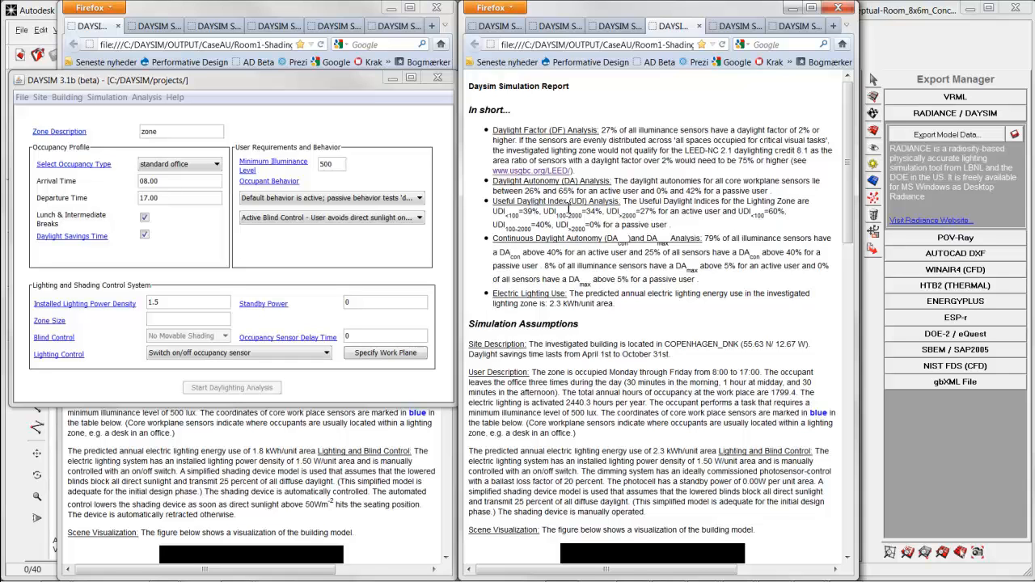
mouse_move(613, 277)
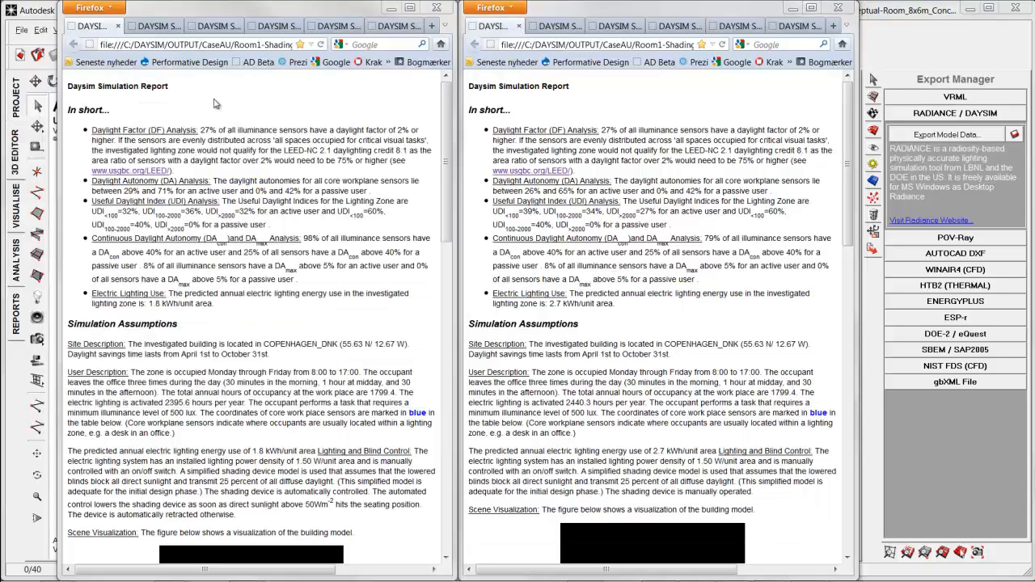
mouse_move(201, 106)
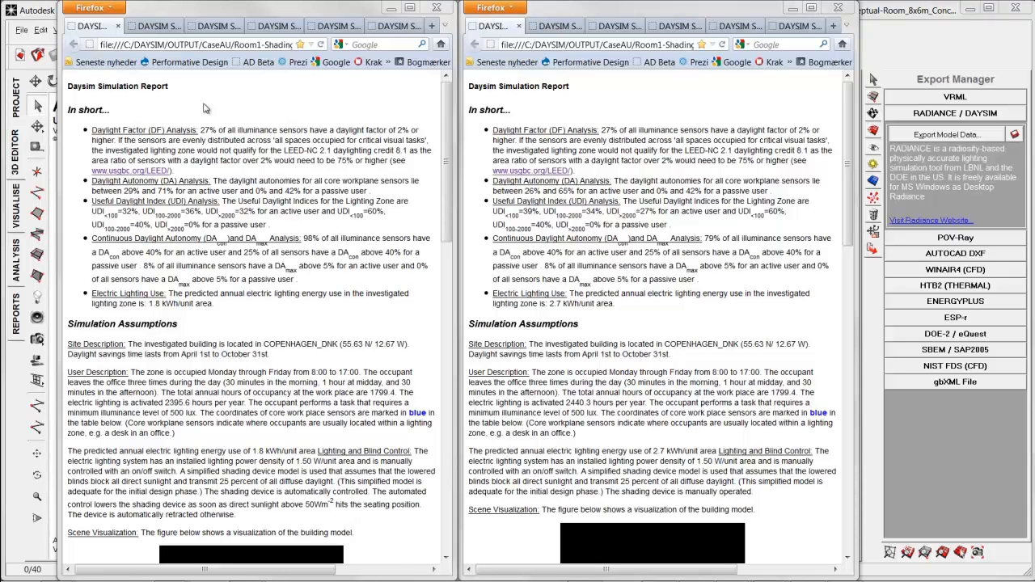
mouse_move(208, 141)
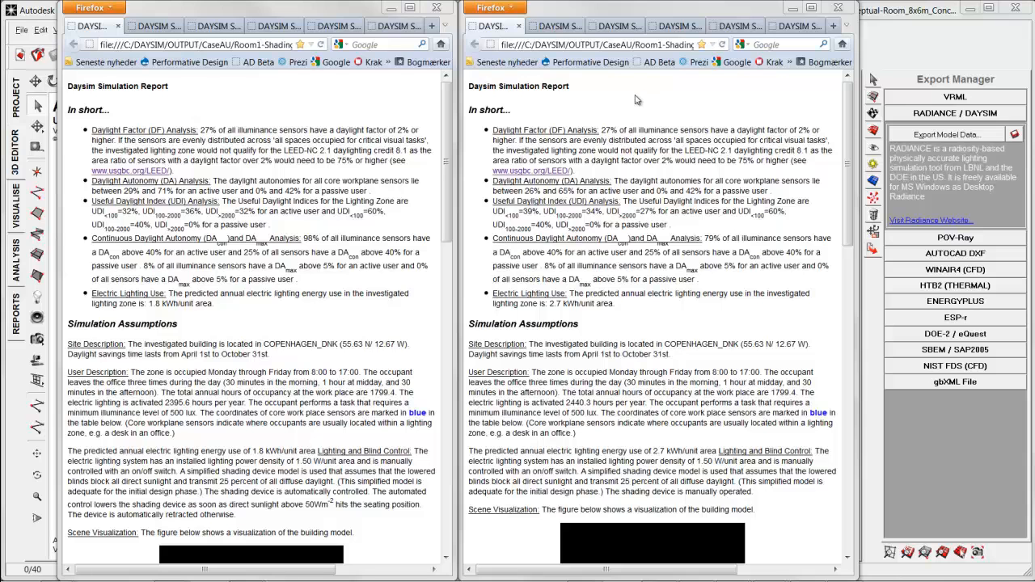
mouse_move(352, 114)
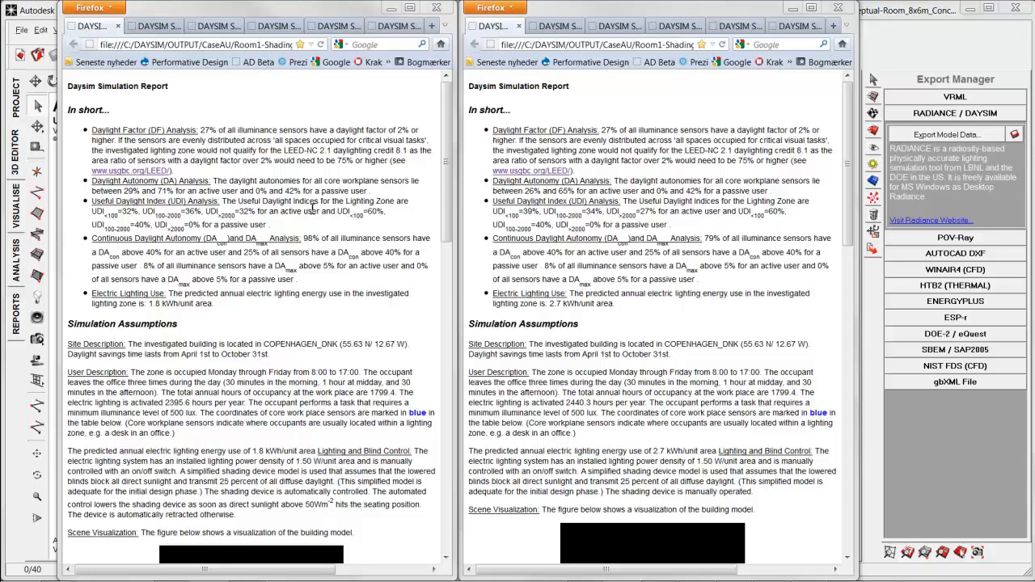
double_click(299, 211)
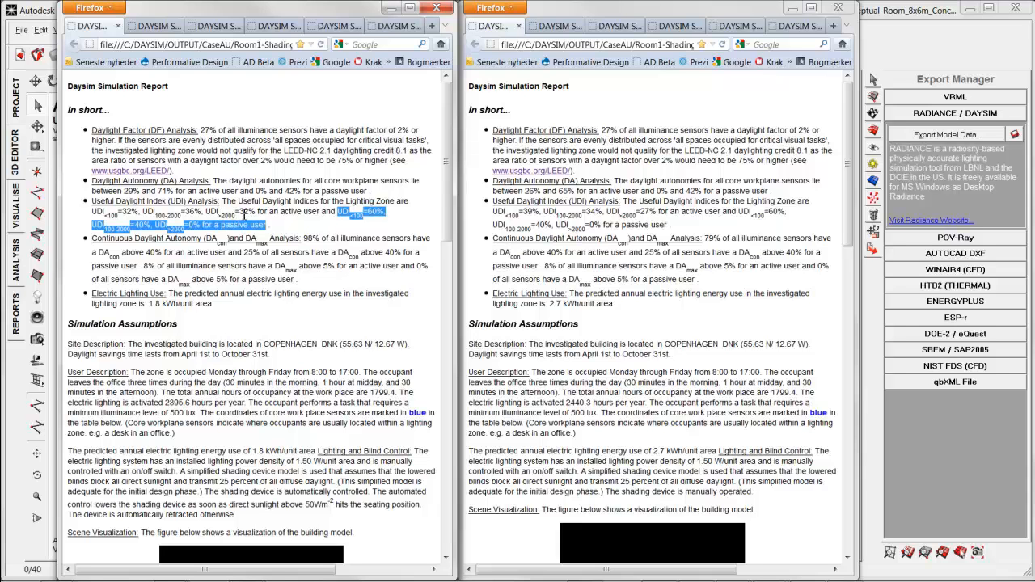
click(202, 228)
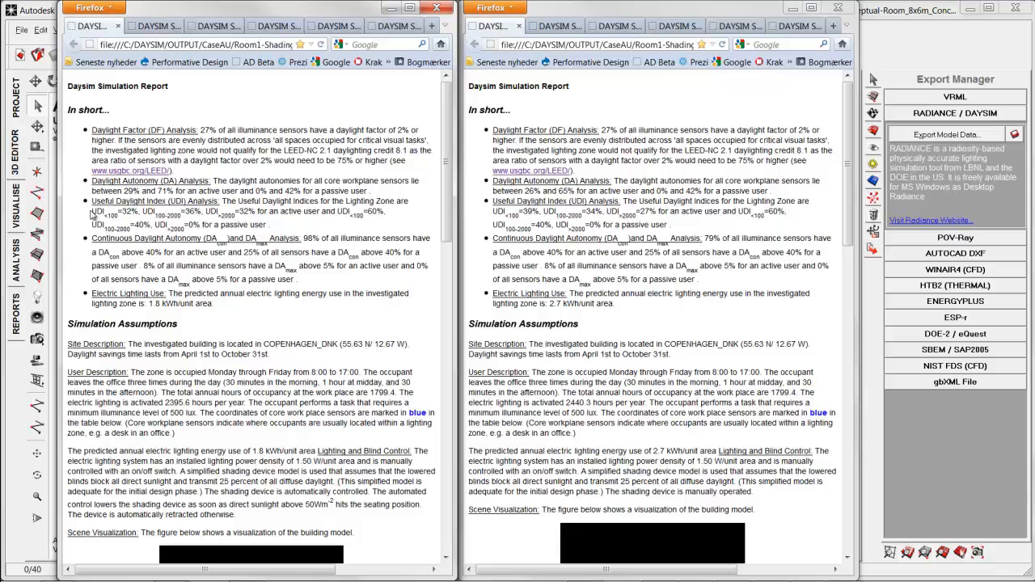
drag(92, 211, 218, 211)
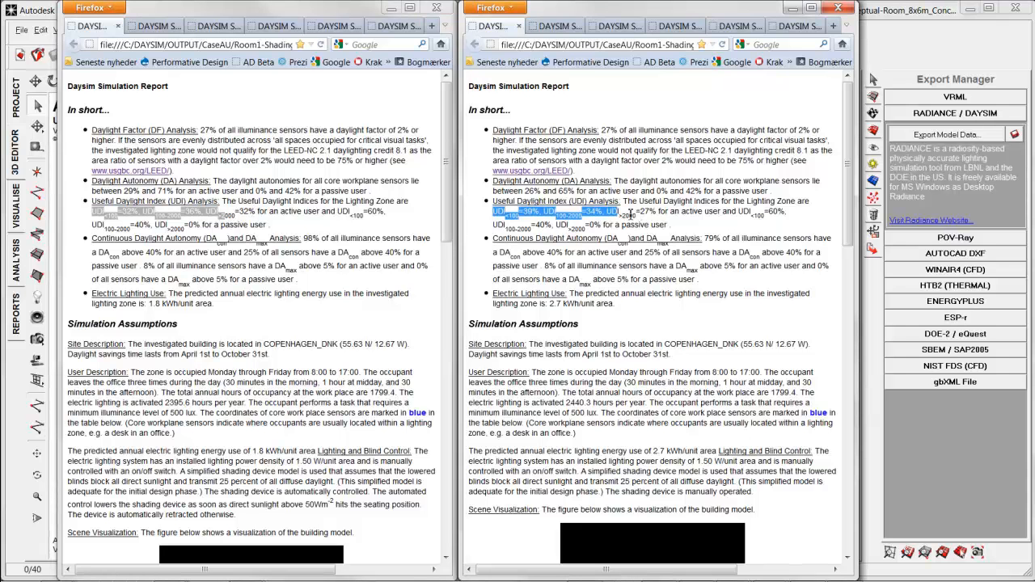
mouse_move(613, 189)
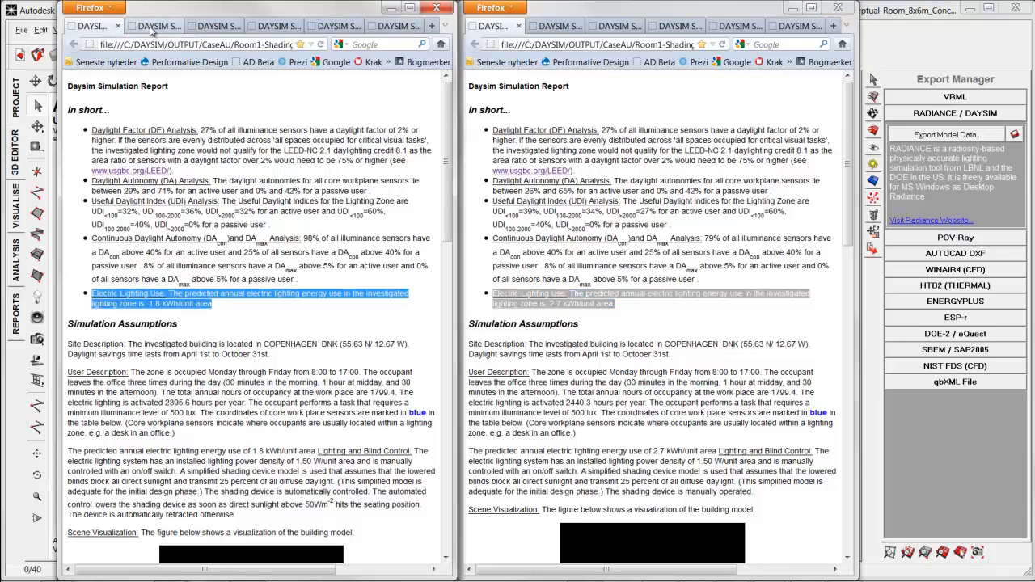
click(149, 26)
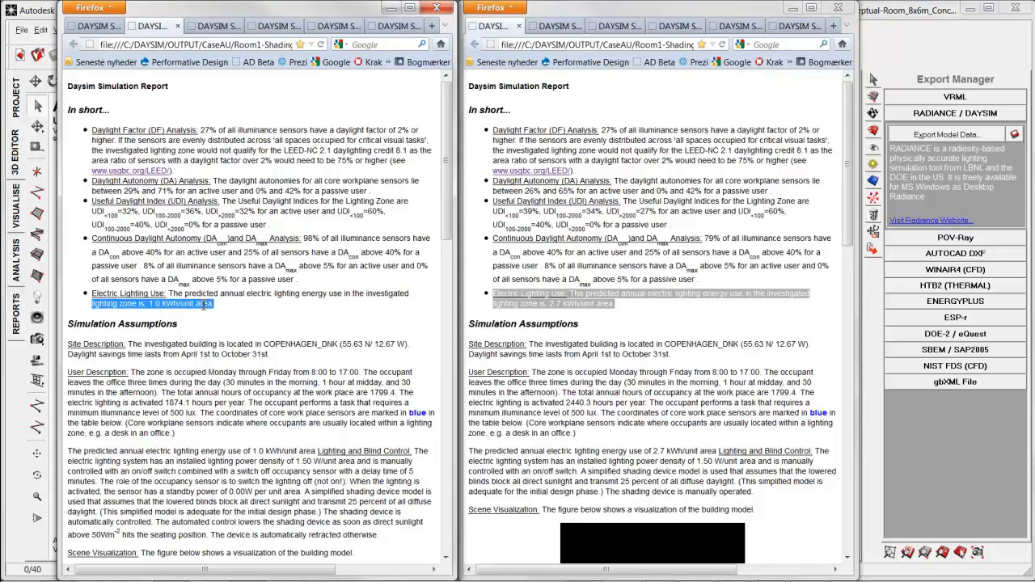
Flip through left-window report tabs to the 0.8 kWh/unit area switch-off photocell dimming variant
click(213, 25)
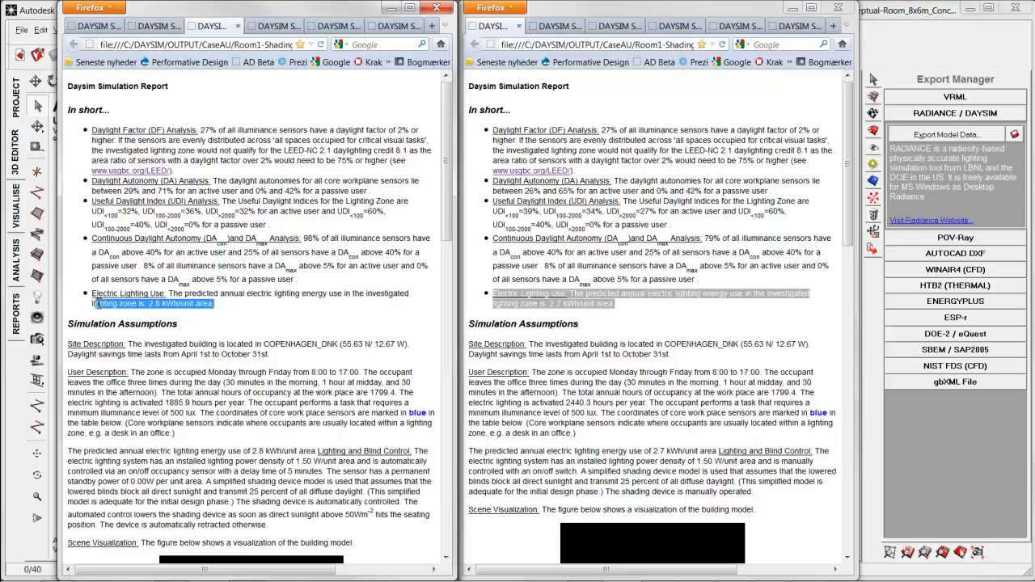
click(334, 25)
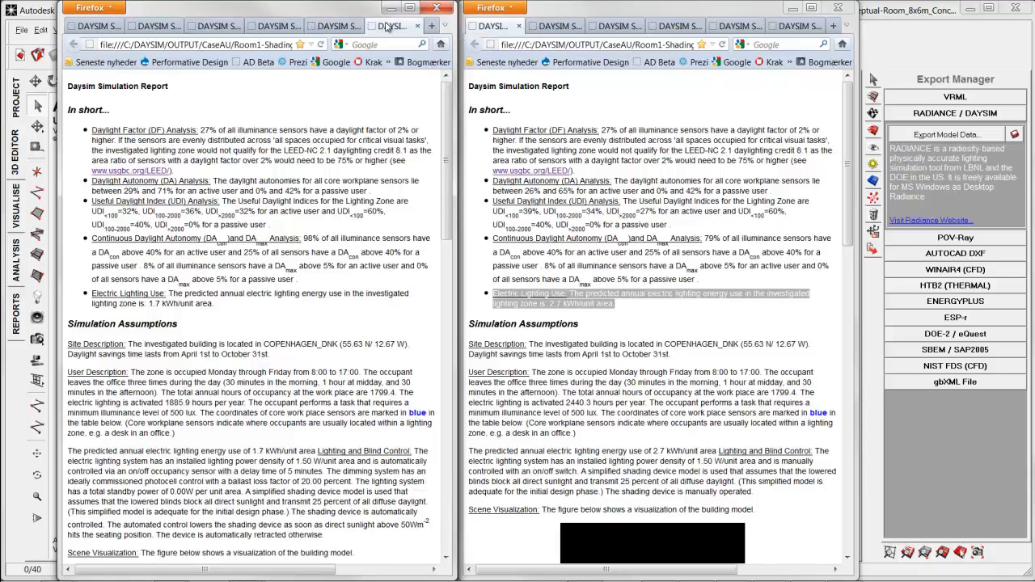
click(327, 25)
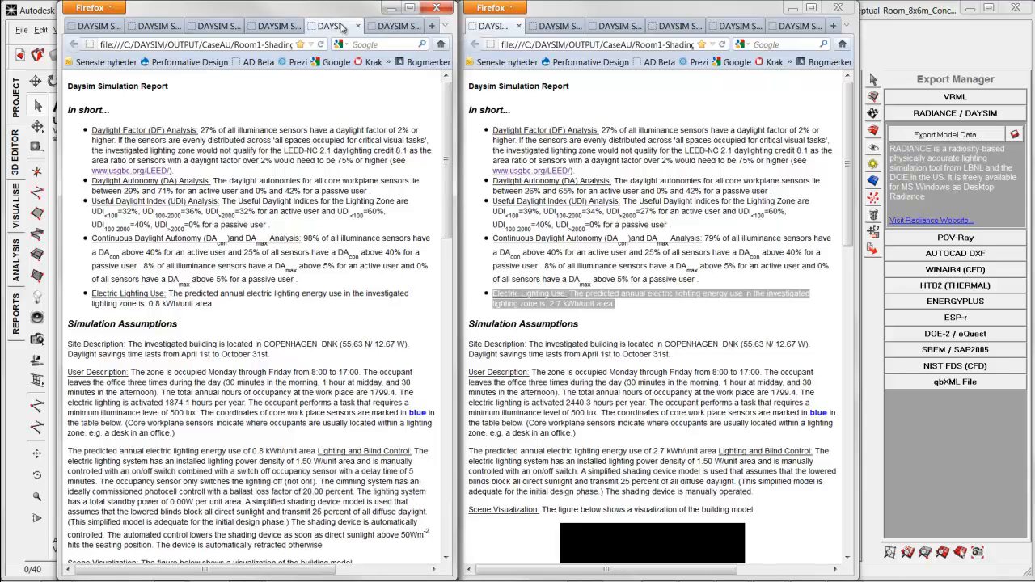